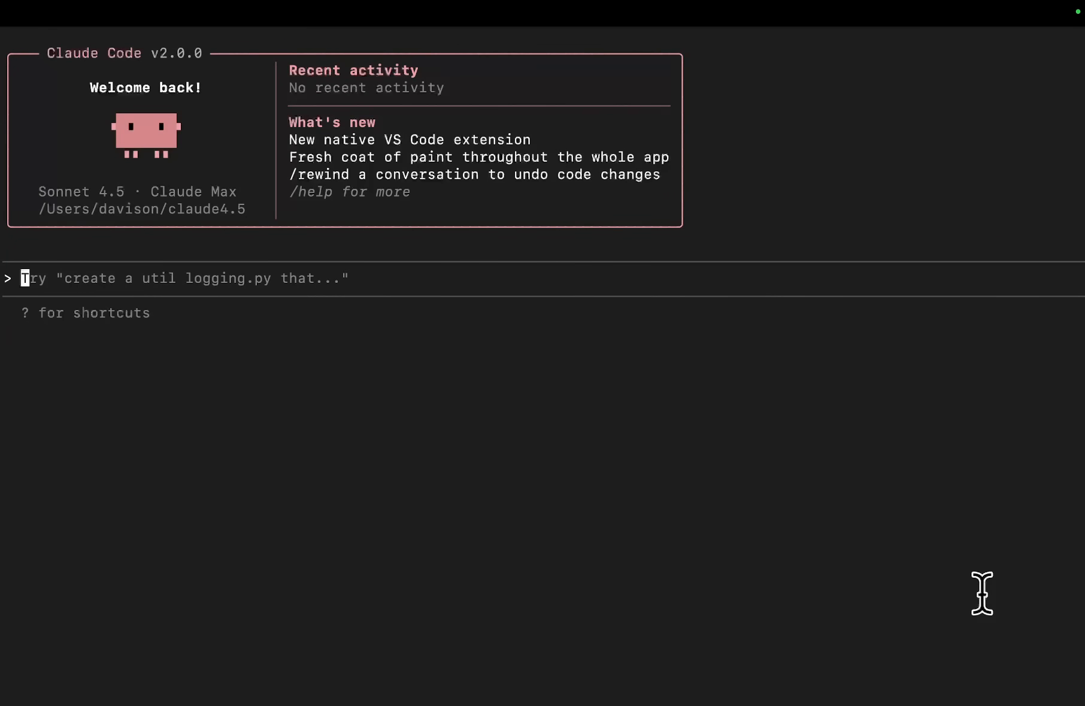
mouse_move(736, 367)
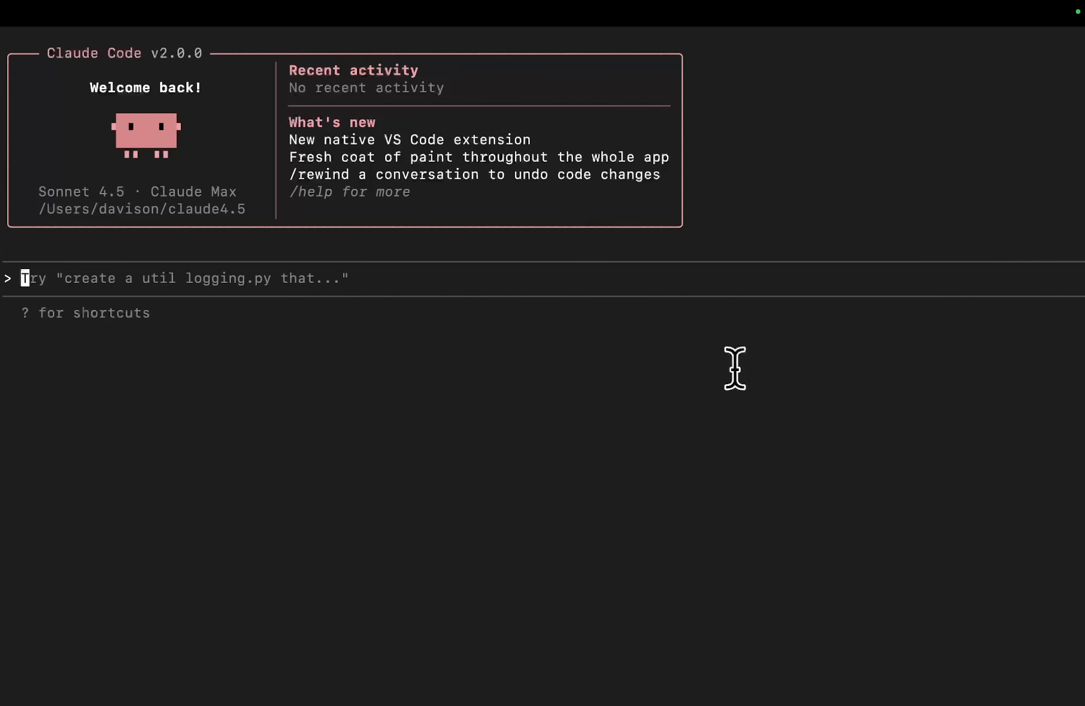
mouse_move(308, 132)
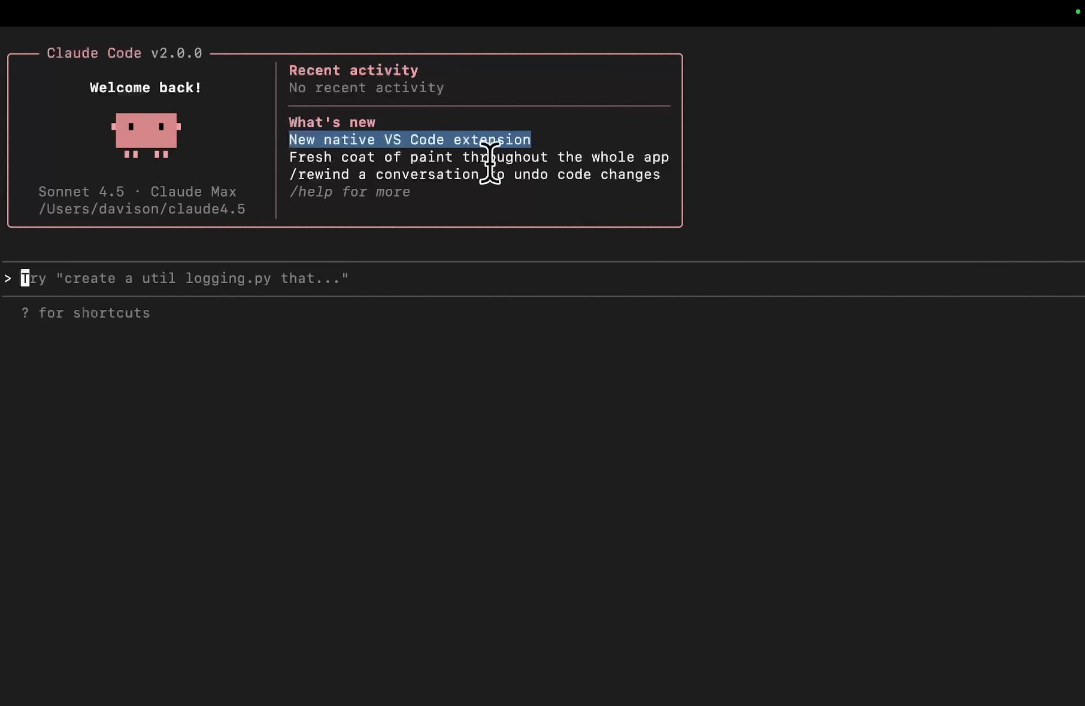
mouse_move(560, 157)
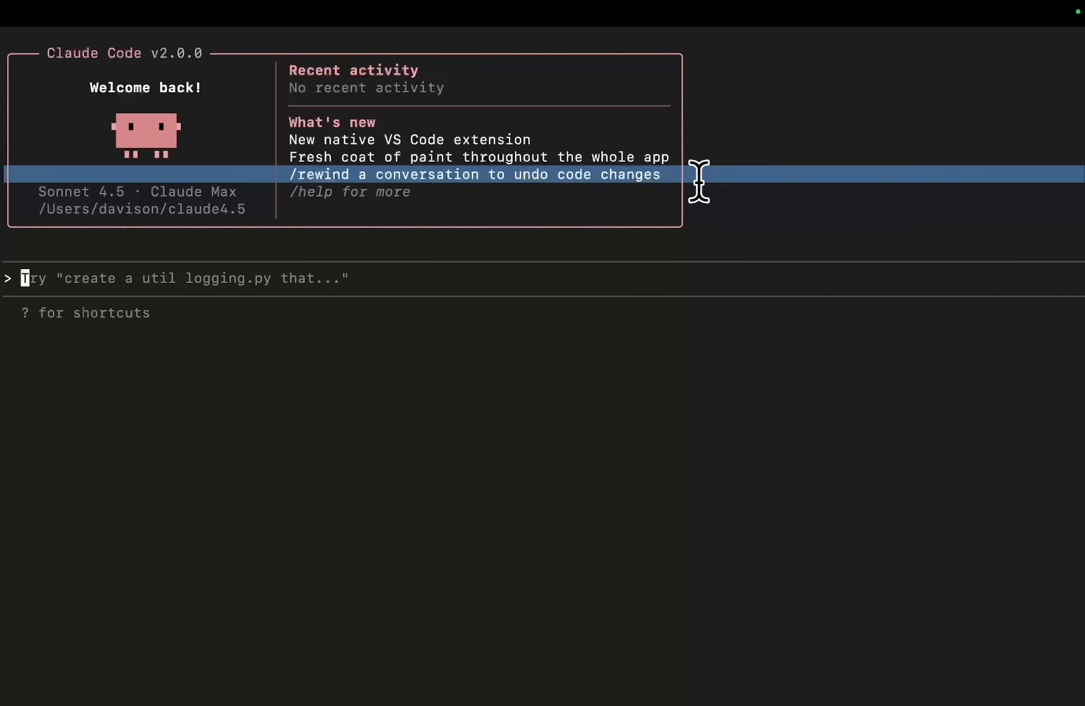
mouse_move(547, 176)
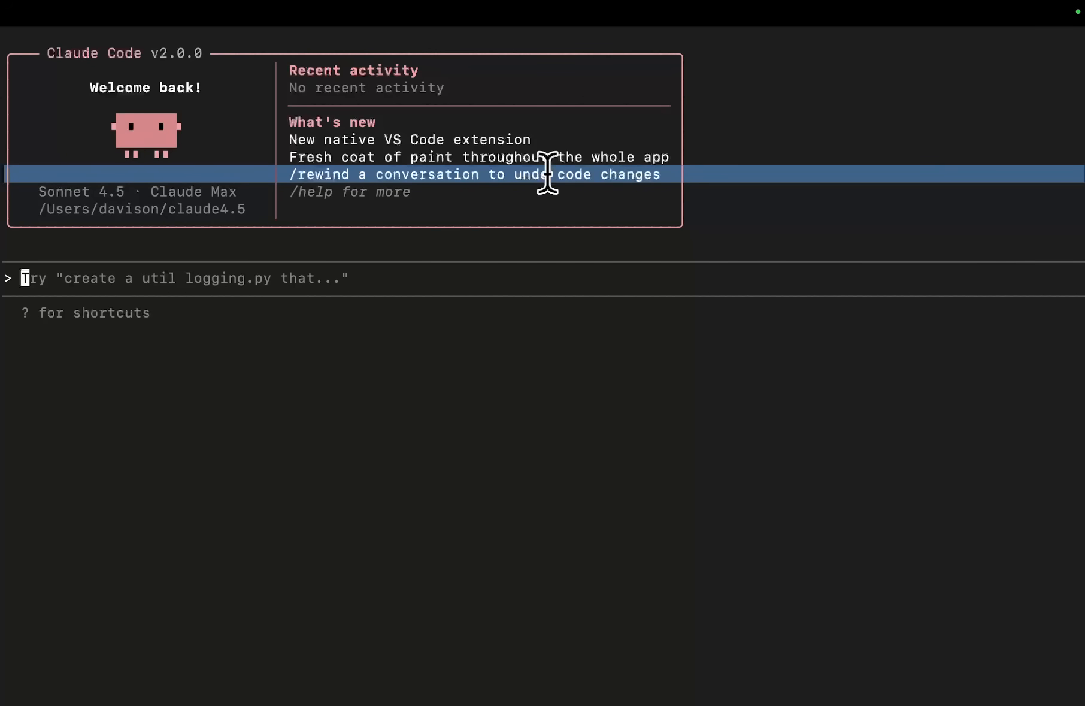
Resume the previous Claude Code session via claude --dangerously-skip-permissions -c and tell it to continue.
type("§")
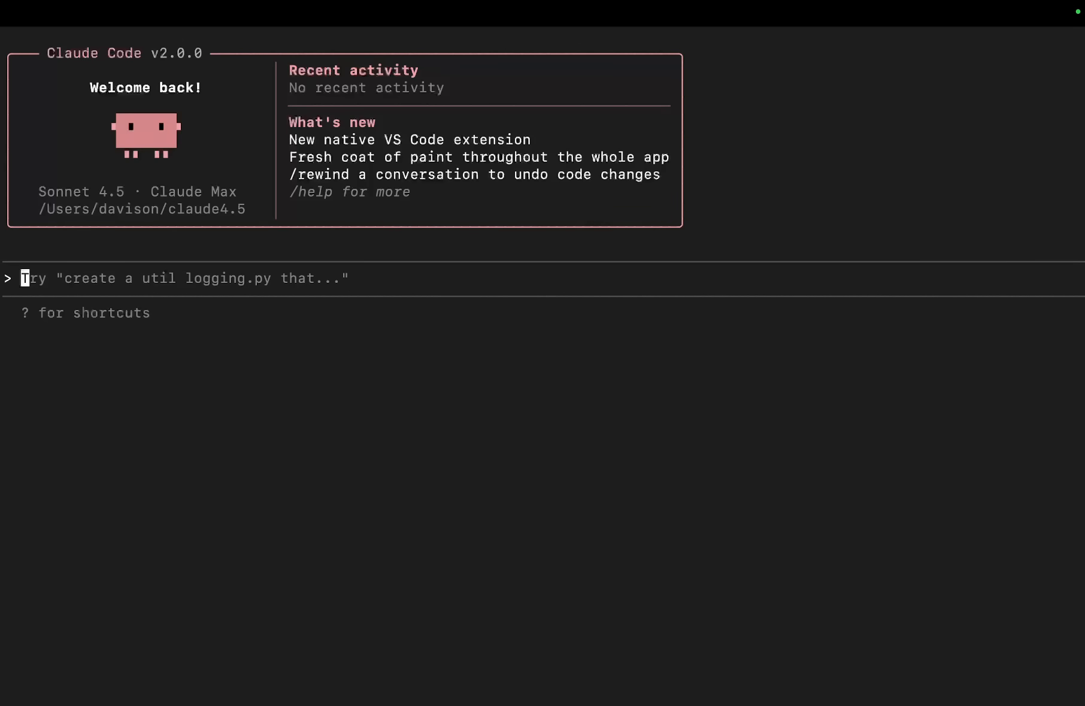
mouse_move(336, 254)
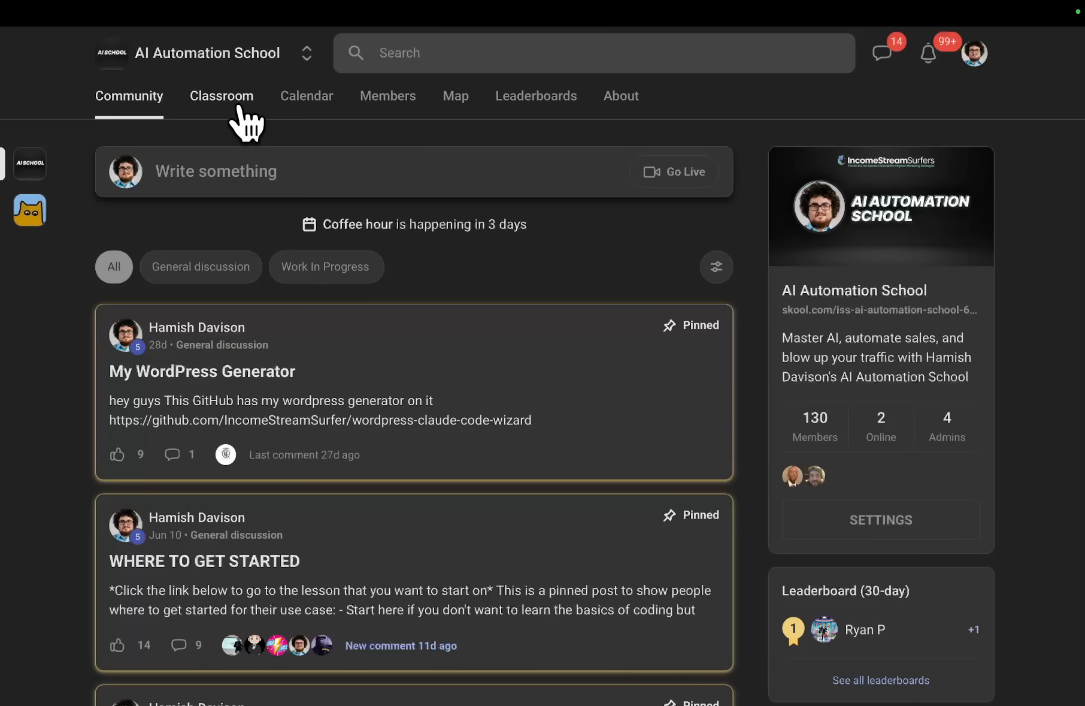
left_click(221, 95)
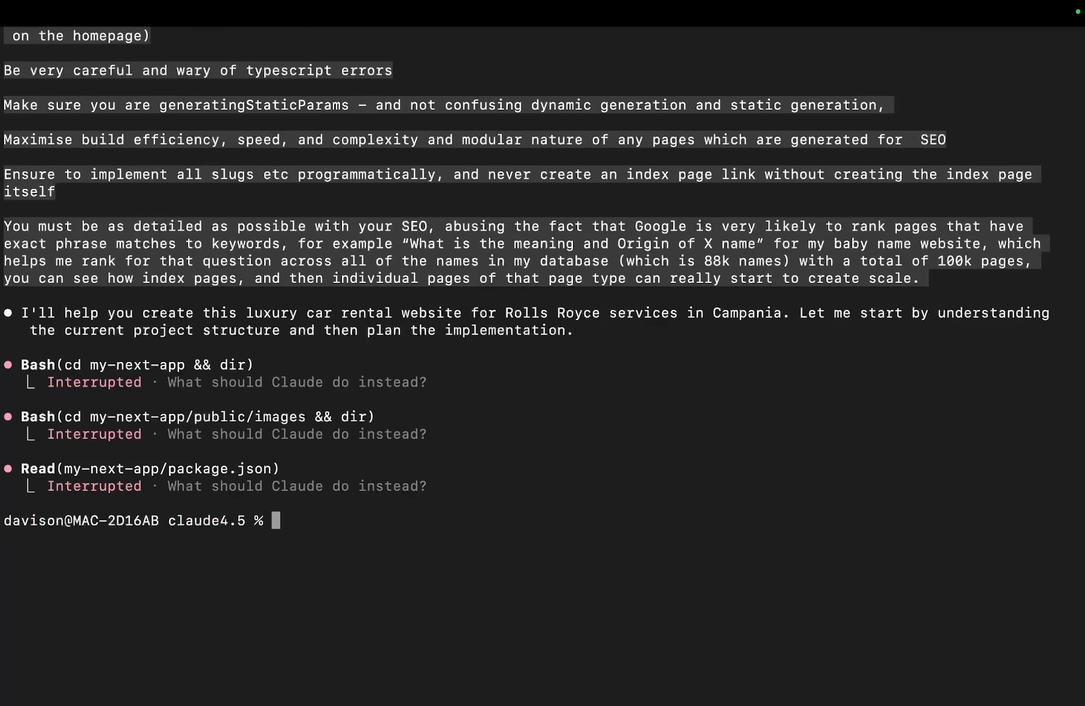
type("claude --dangerously-ski")
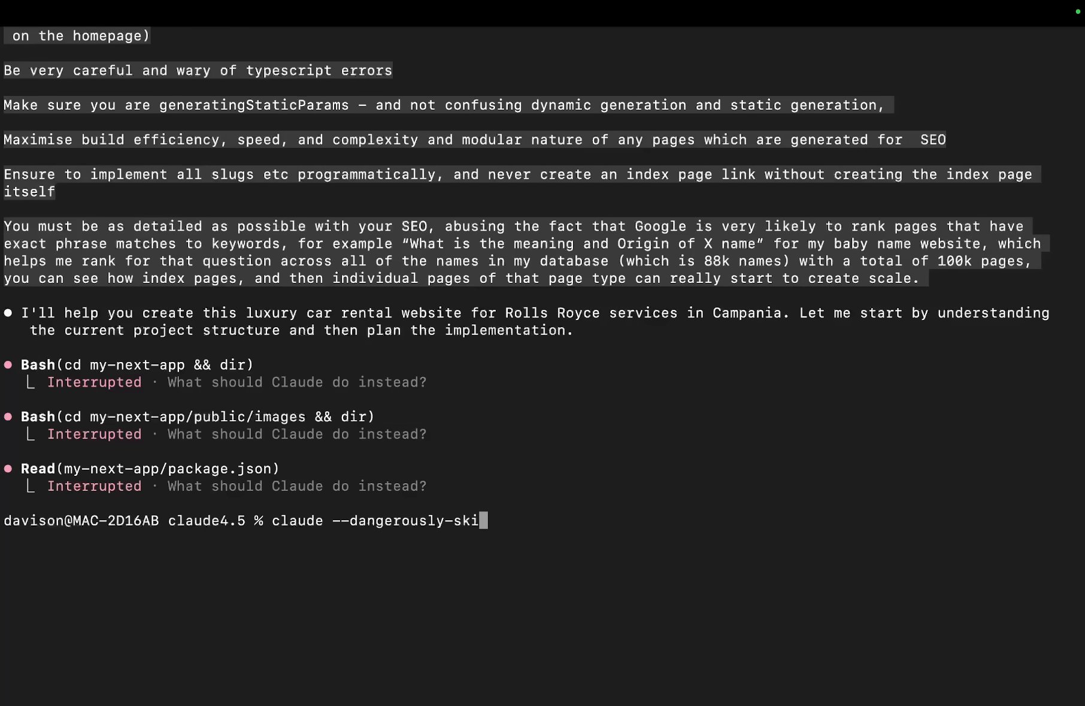
type("p-permissions")
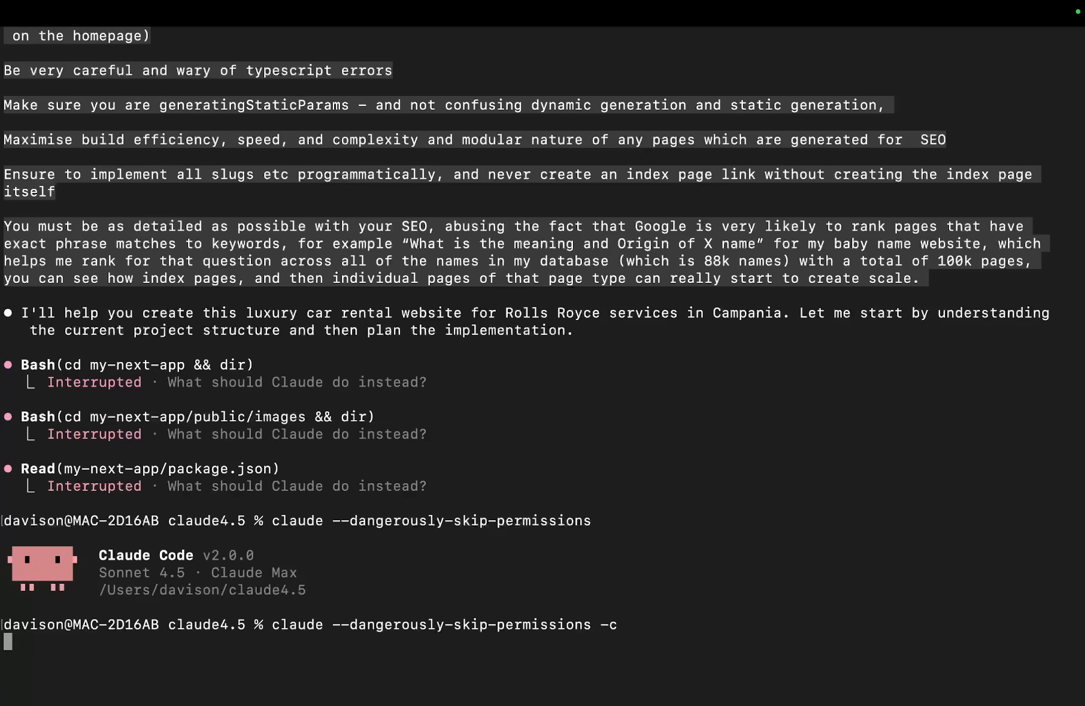
type("continue")
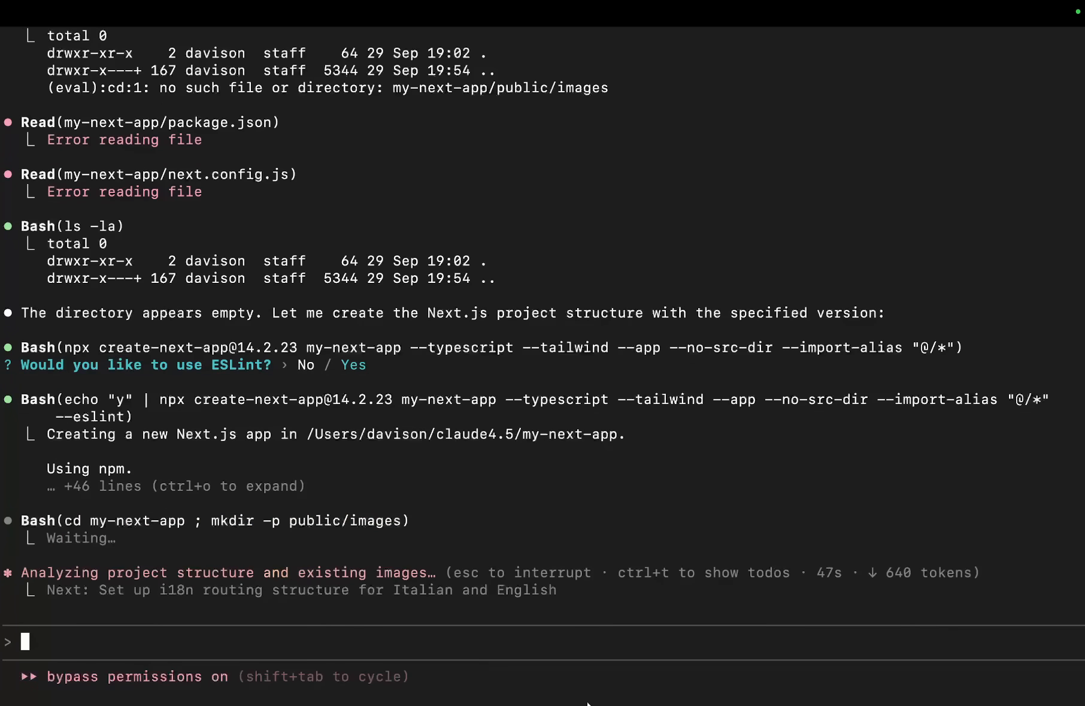
mouse_move(634, 613)
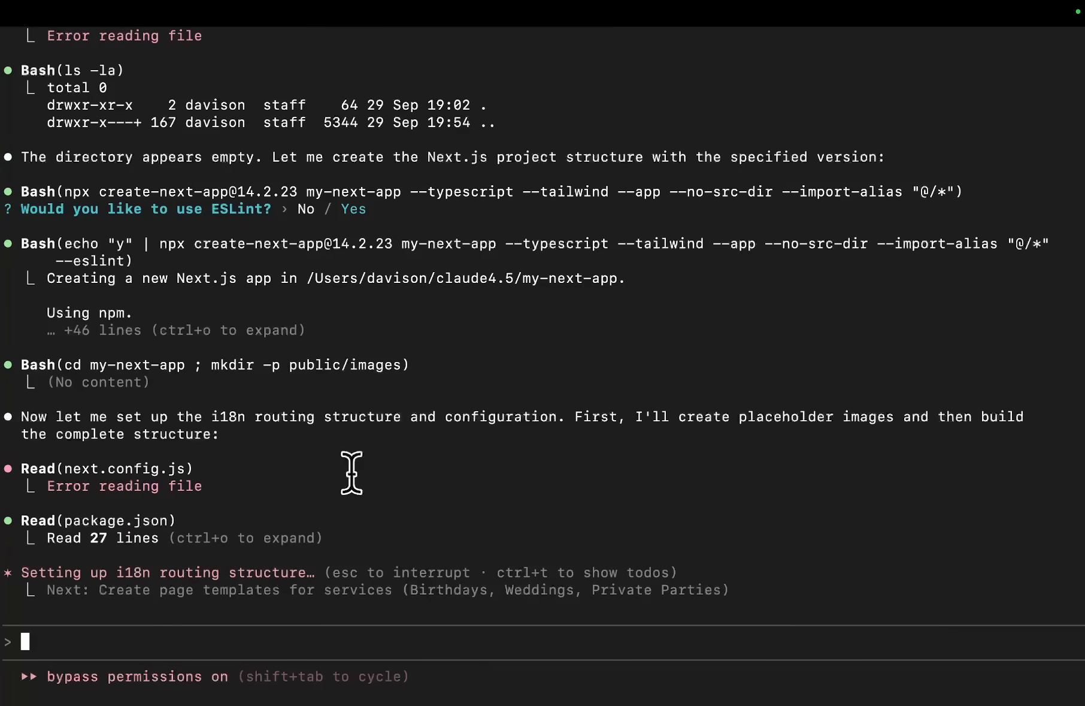
Follow Claude Code's i18n config and data file writes, then bring up the /model picker.
scroll("down", 3)
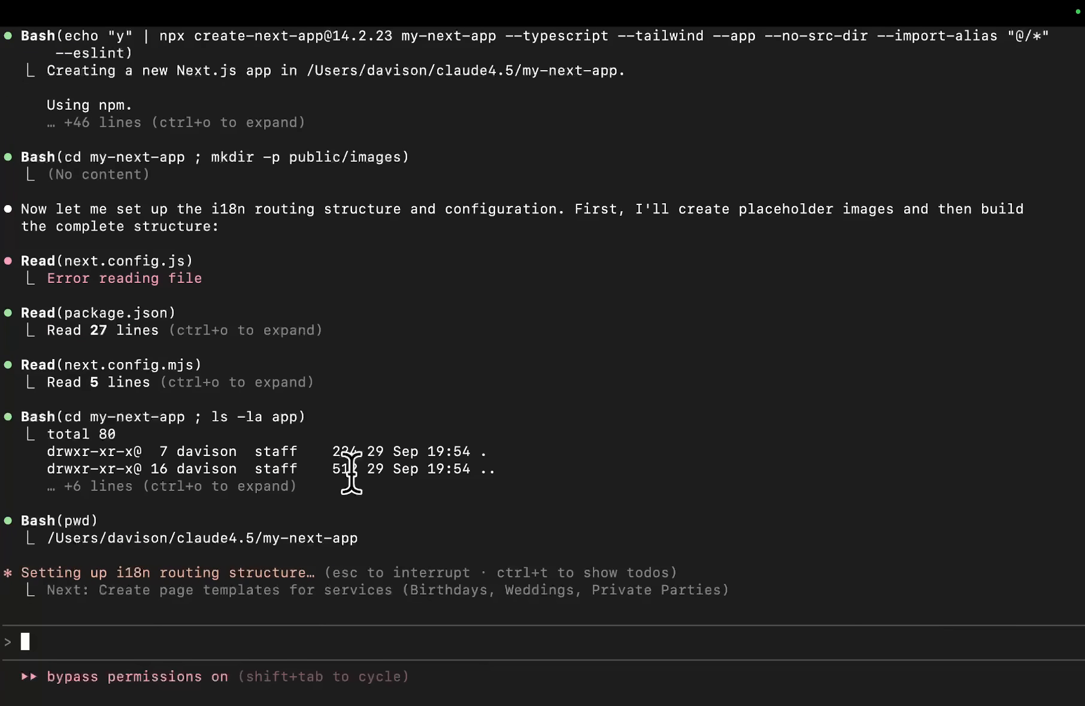
mouse_move(456, 471)
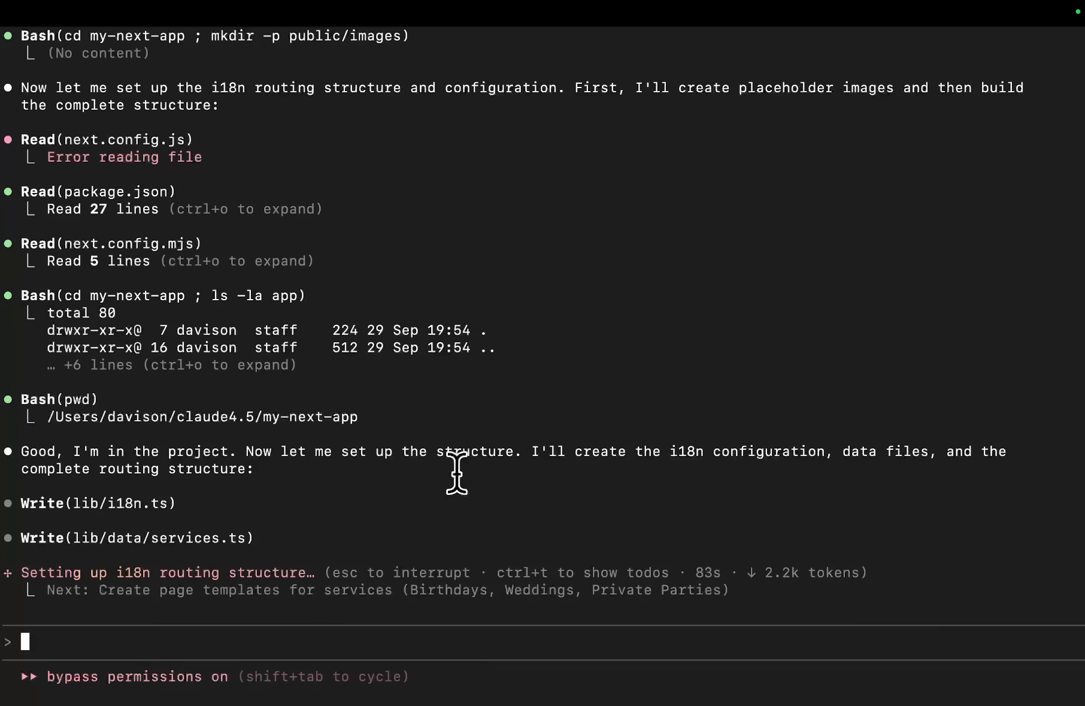
type("§")
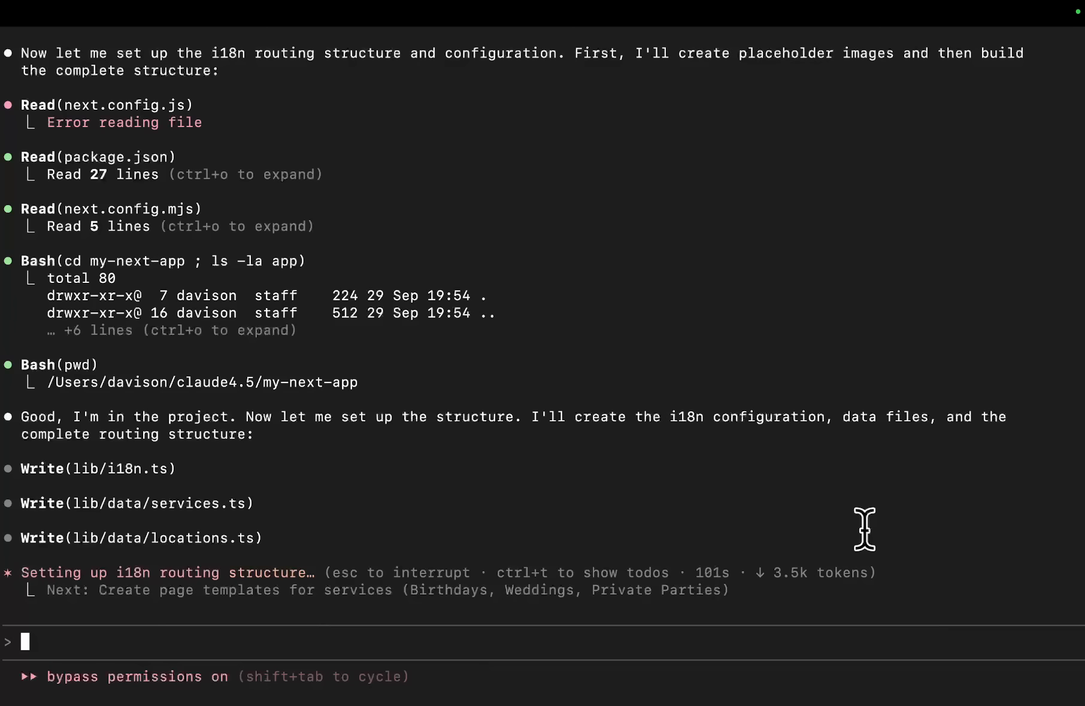
type("/model")
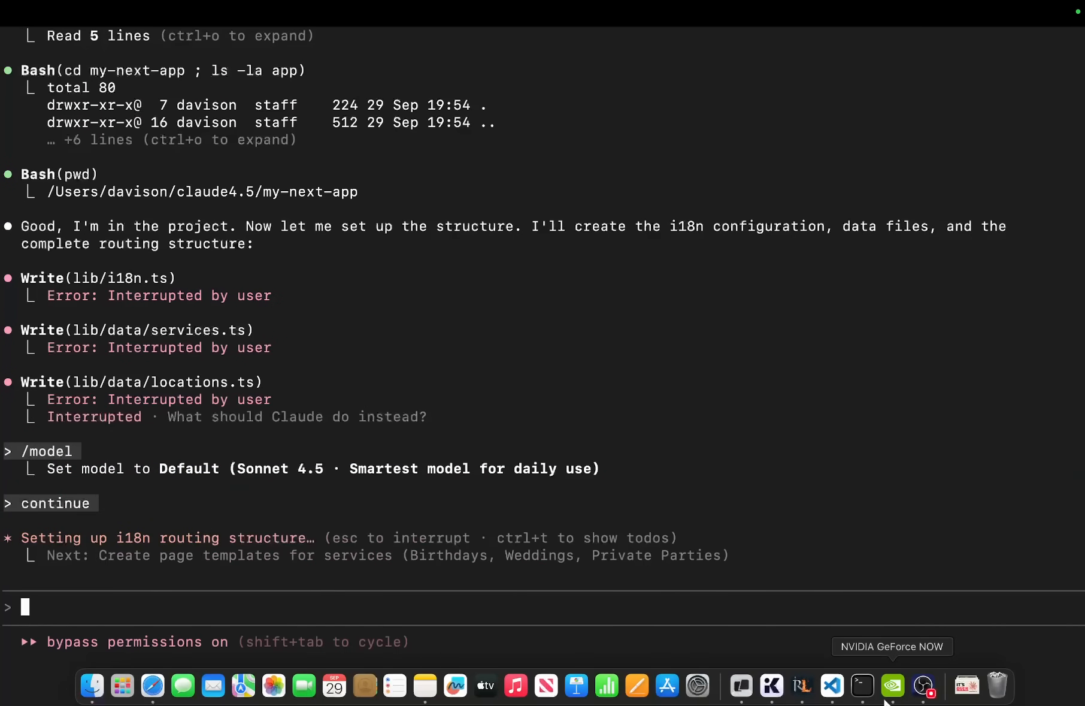
Choose the Default Sonnet 4.5 model so the i18n routing work continues.
double_click(190, 469)
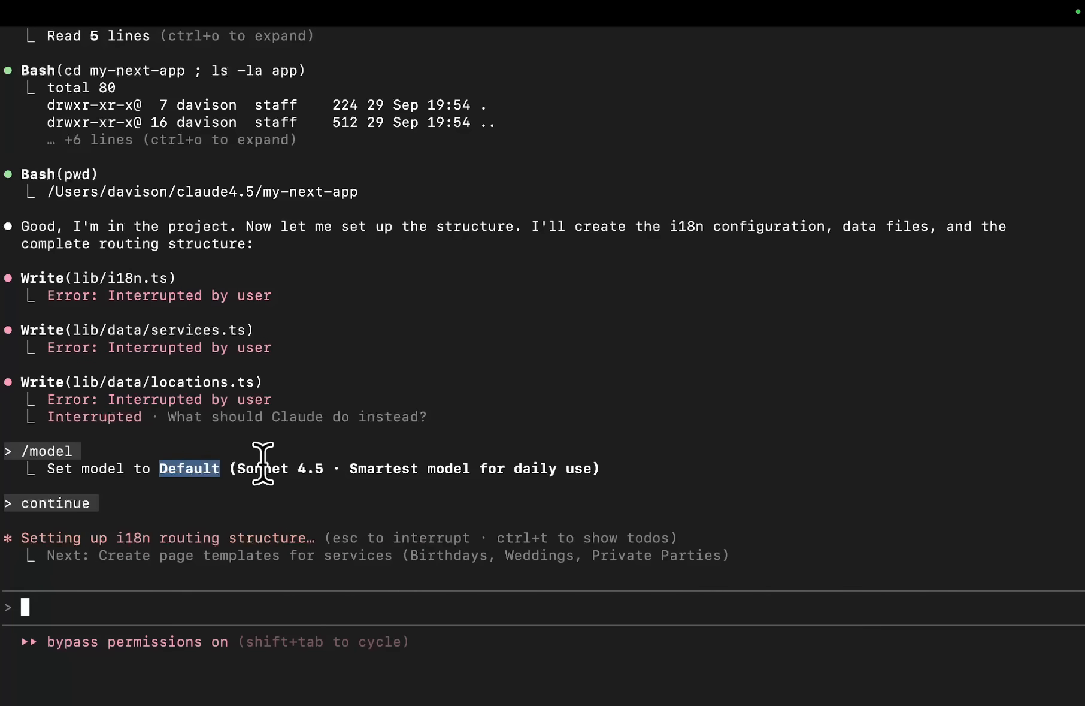
mouse_move(504, 500)
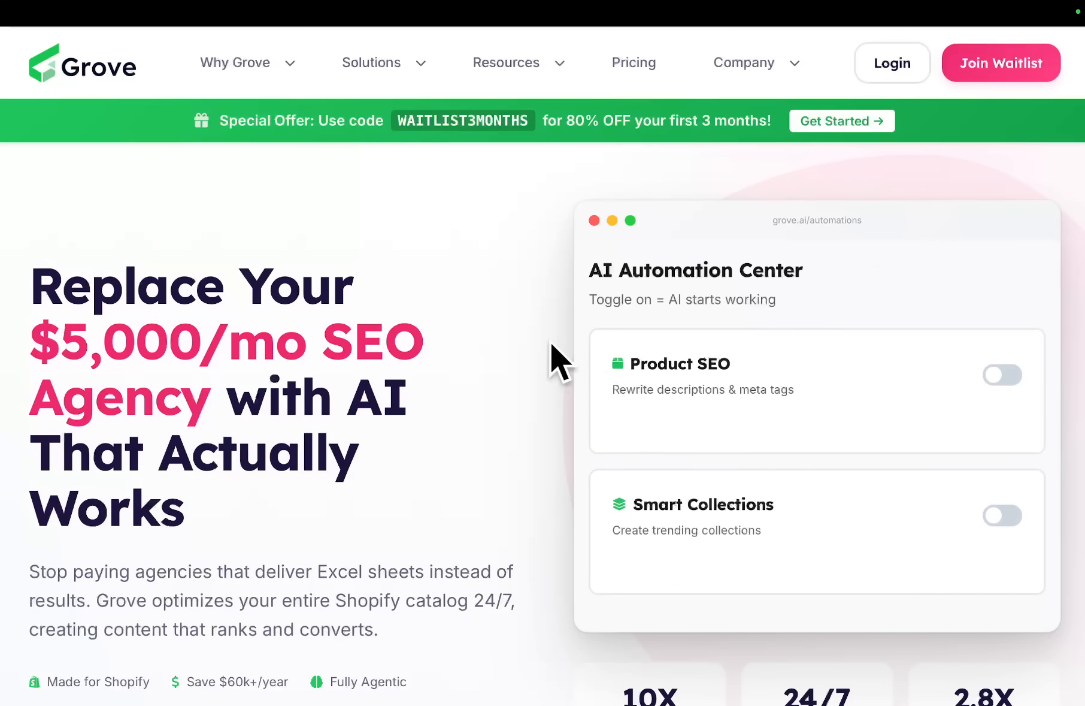
left_click(1002, 375)
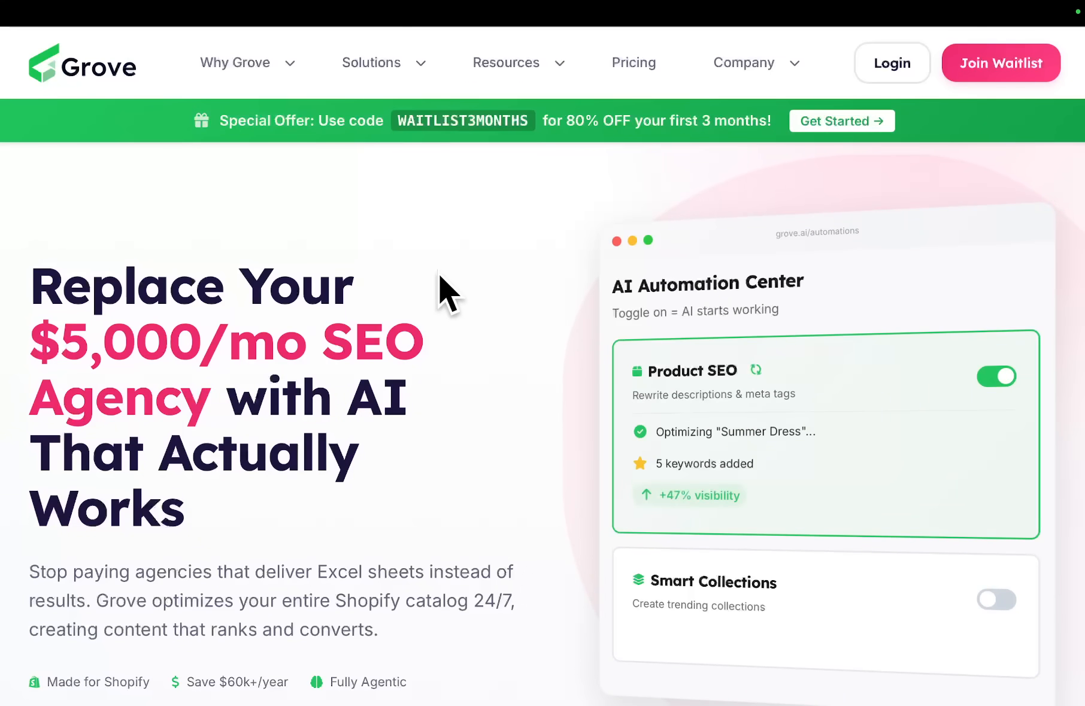
scroll("down", 3)
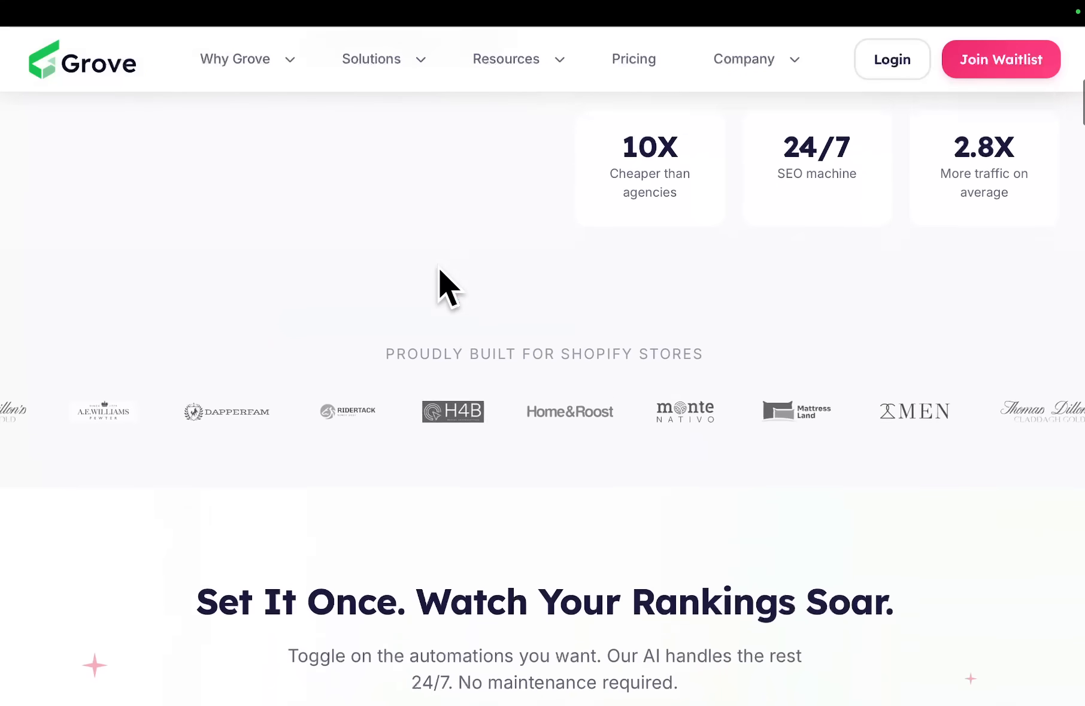
scroll("down", 3)
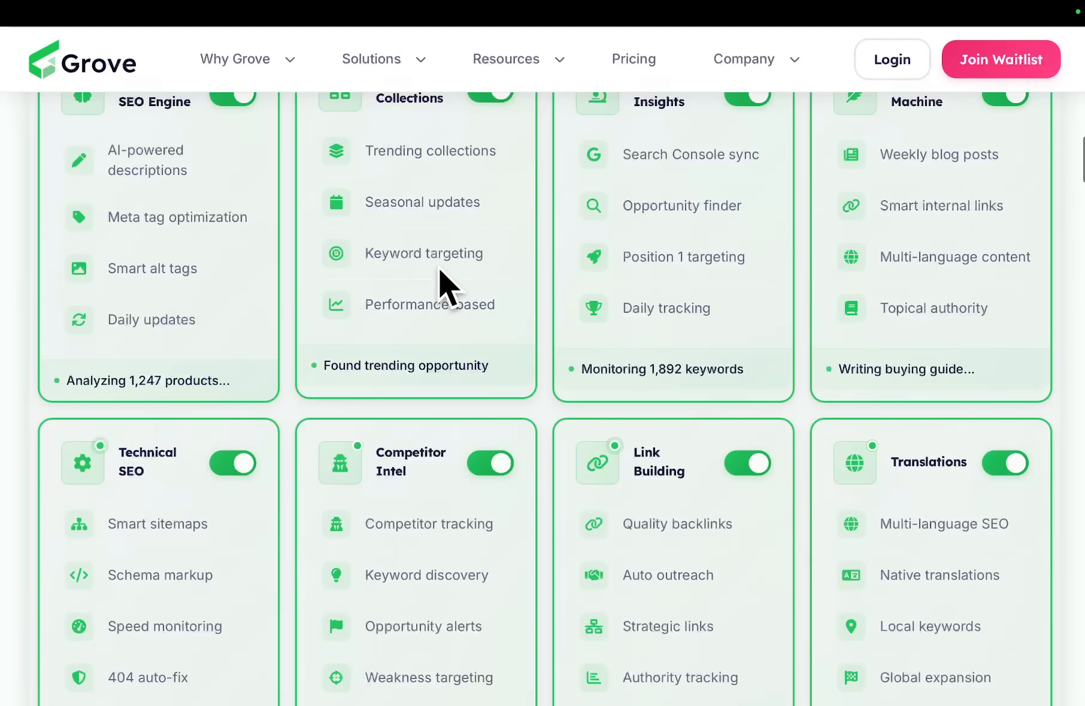
scroll("down", 3)
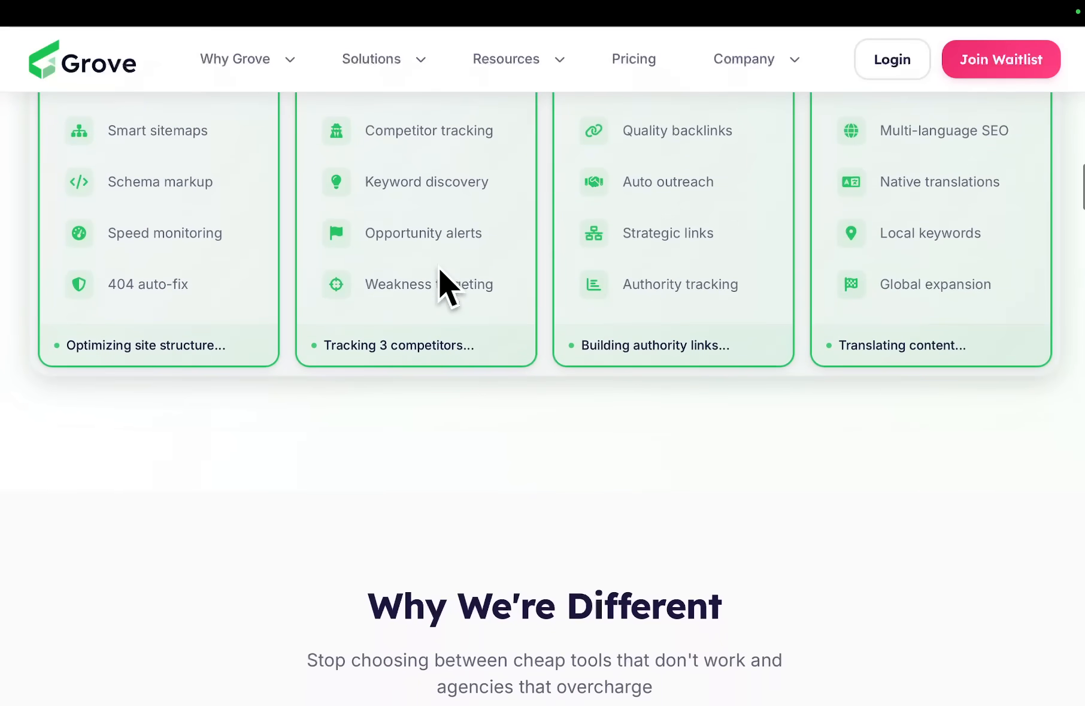
scroll("up", 3)
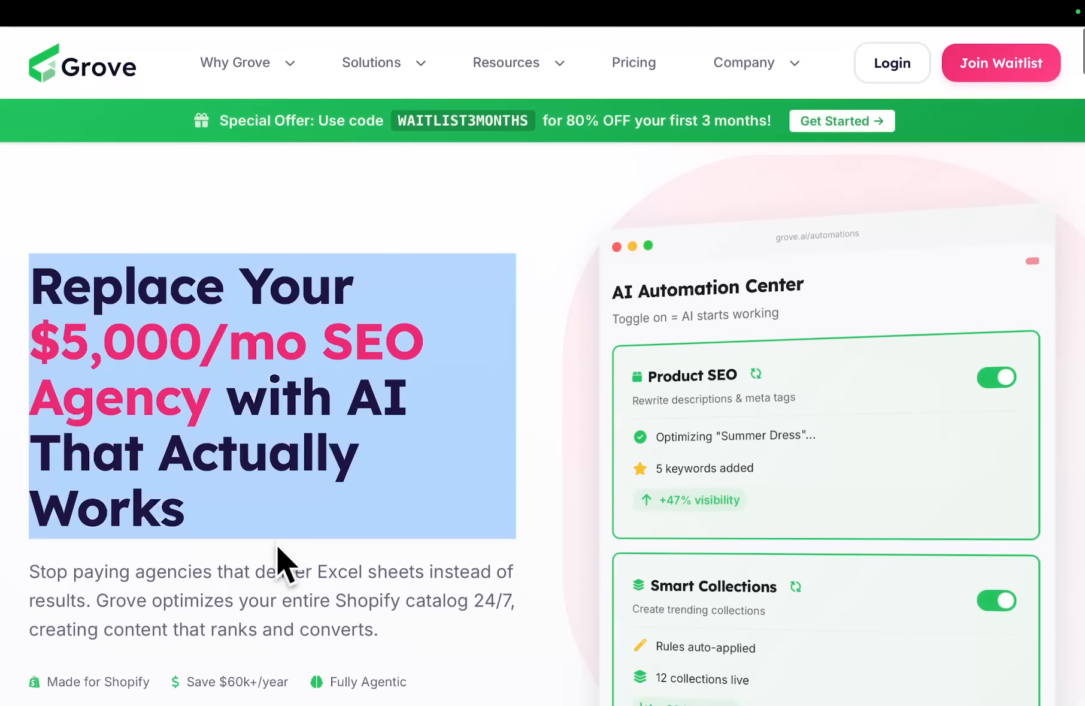
scroll("down", 3)
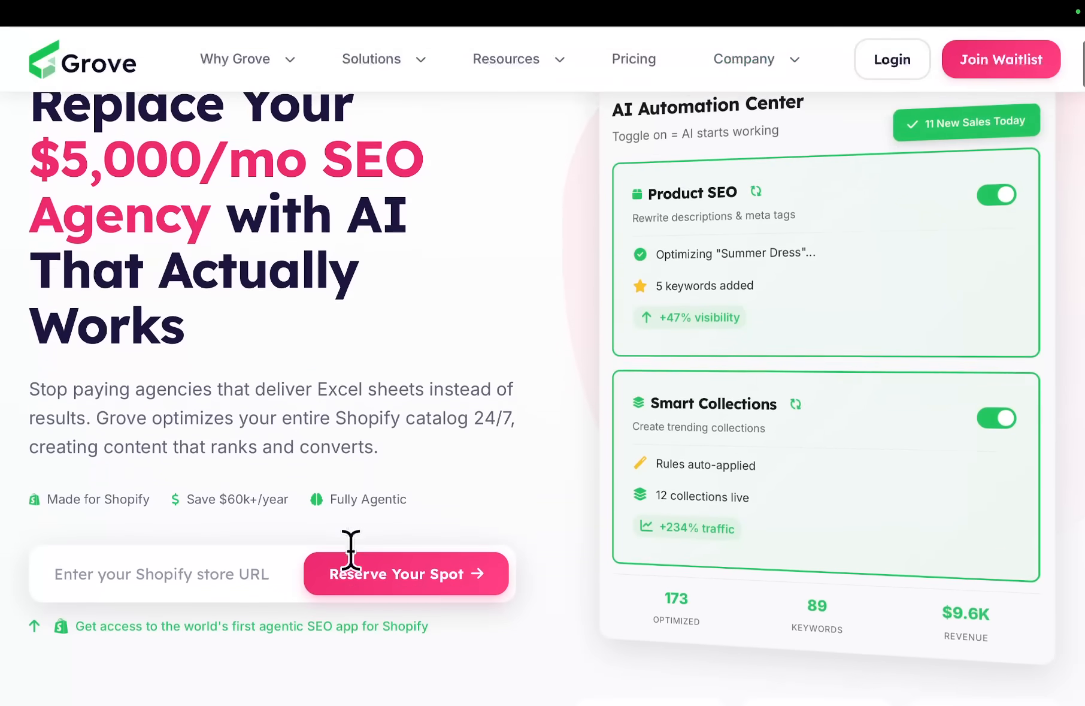
scroll("down", 3)
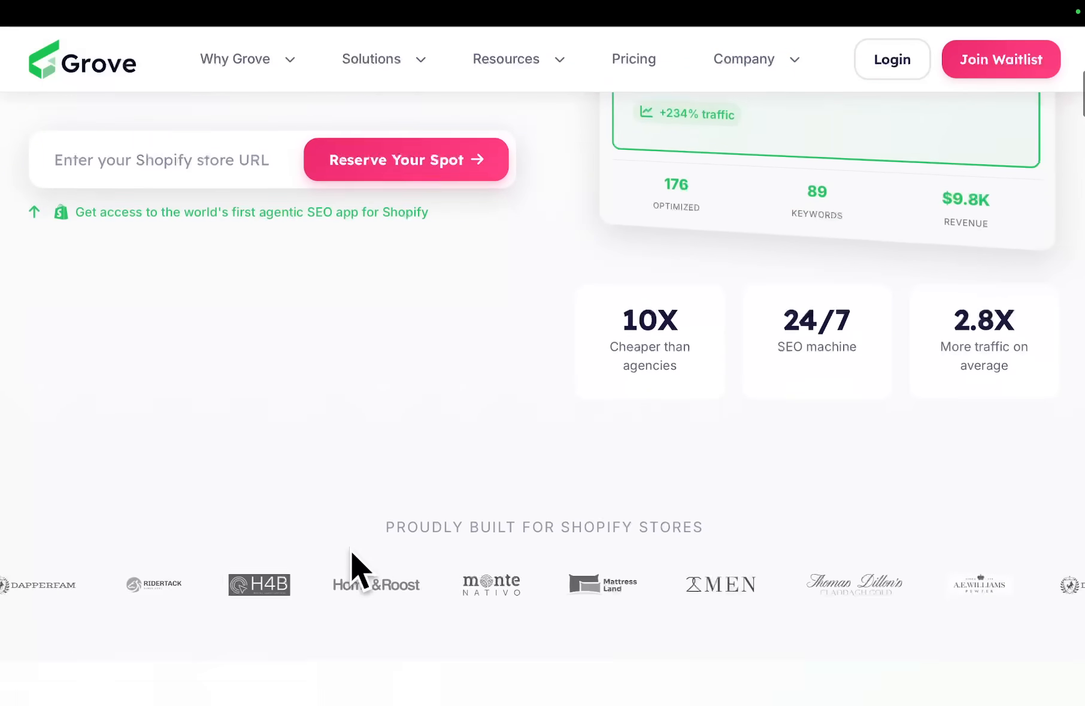
scroll("up", 3)
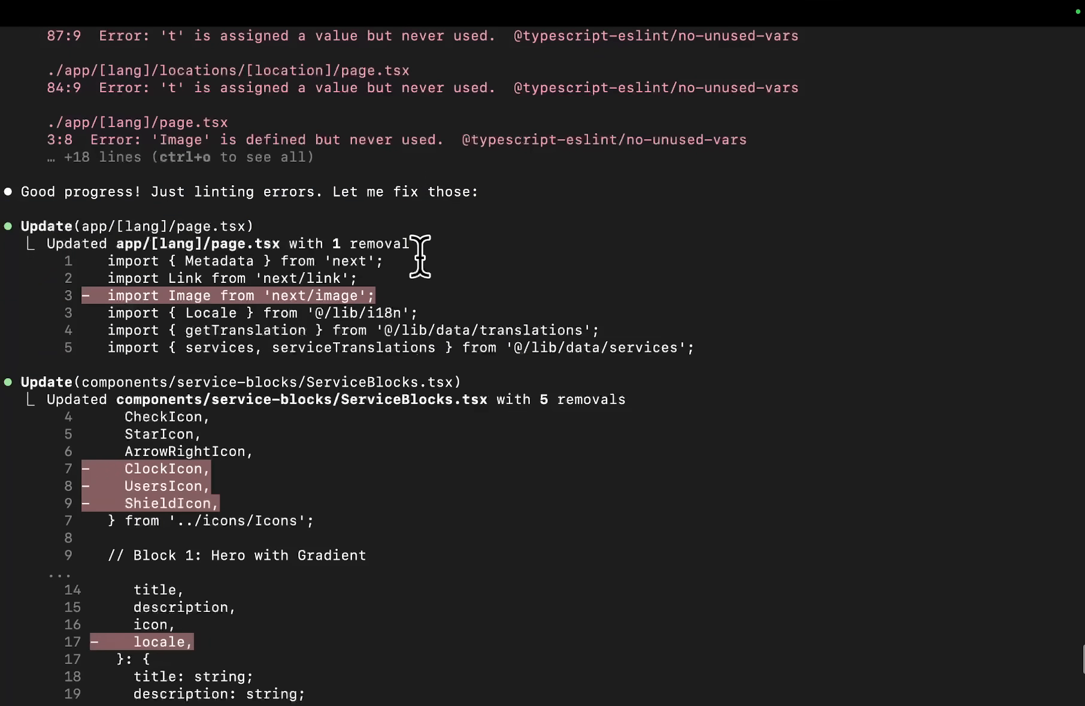
Follow Claude Code removing getTranslation imports and locale props from page.tsx files and rerunning npm run build.
scroll("down", 3)
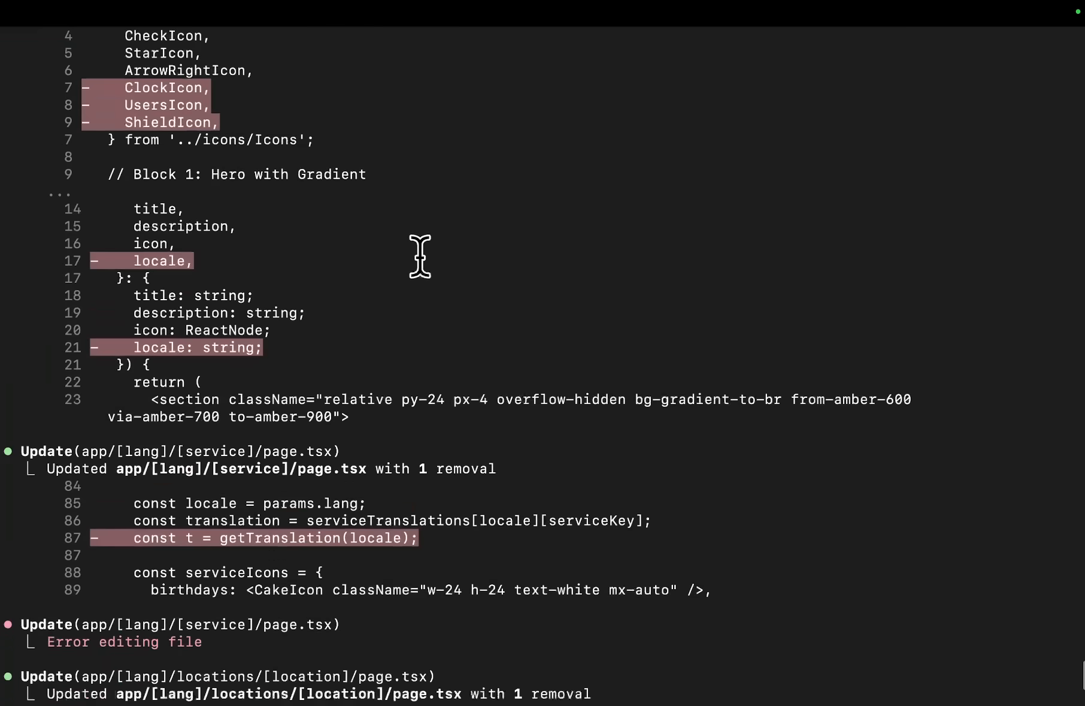
scroll("down", 3)
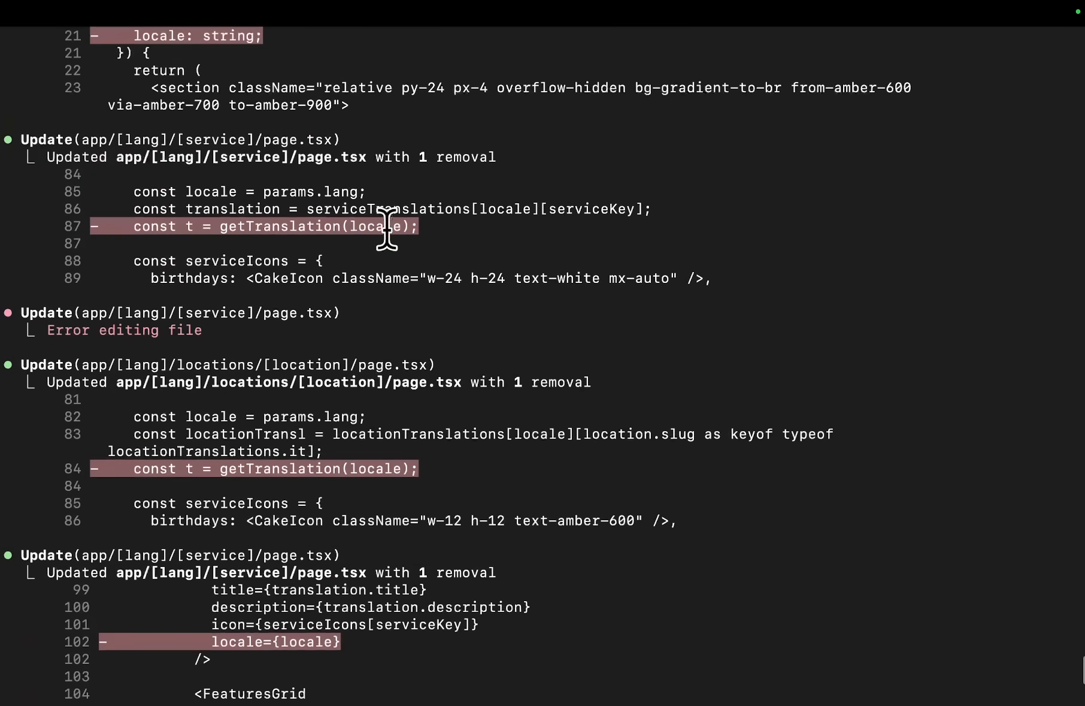
mouse_move(355, 230)
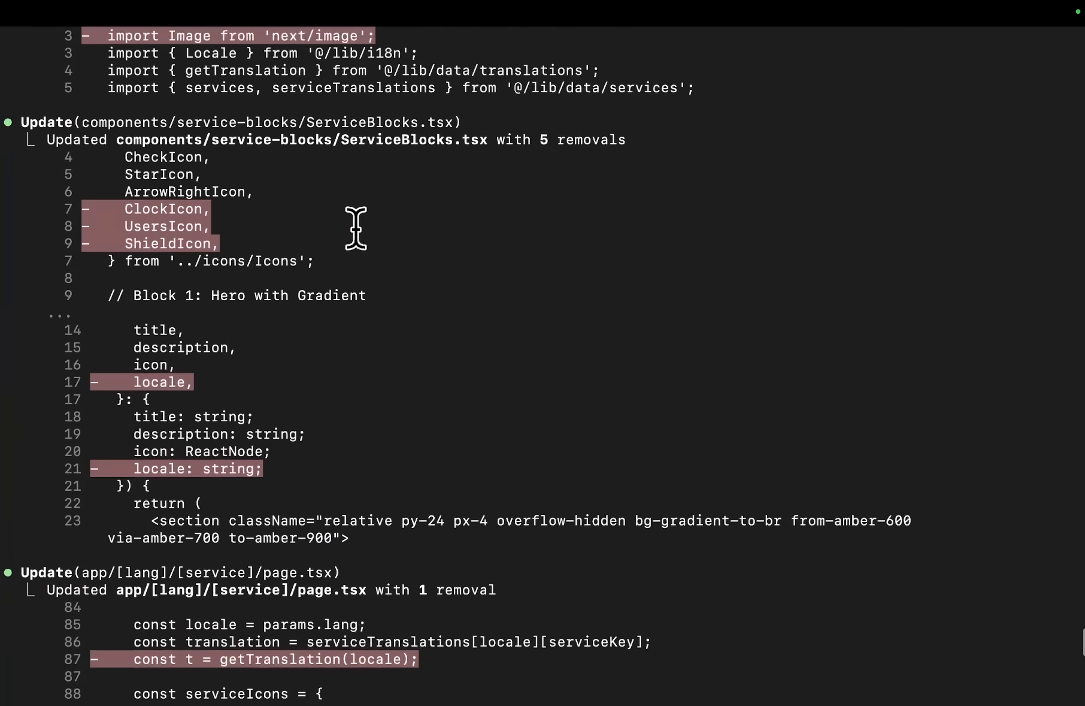
scroll("down", 3)
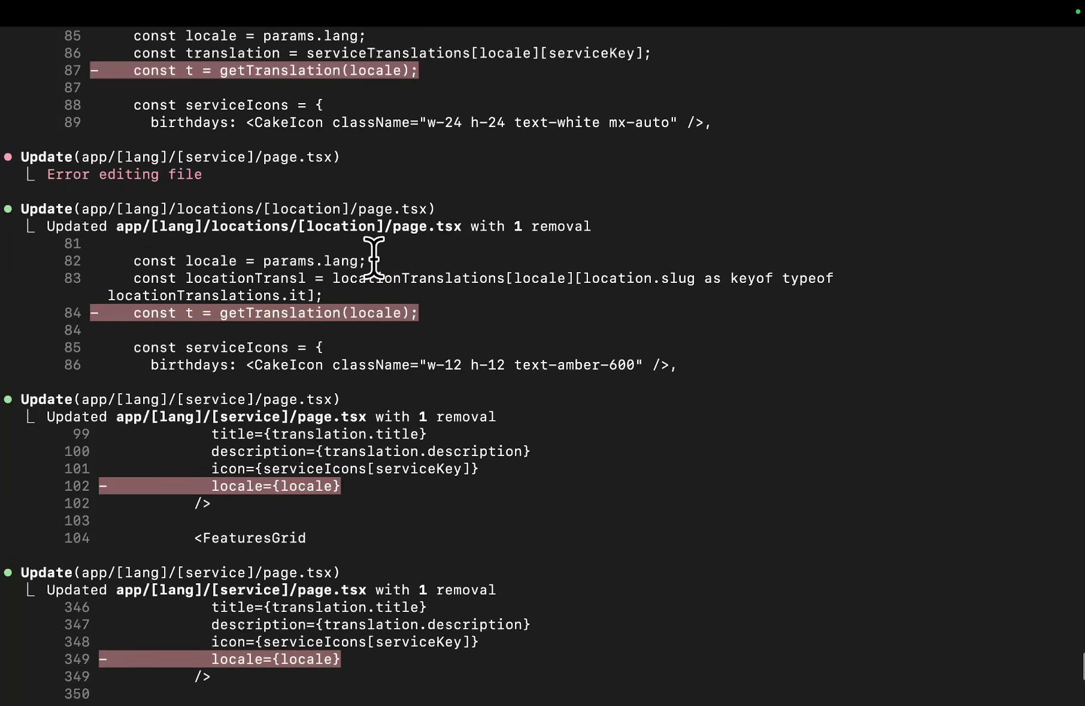
scroll("down", 3)
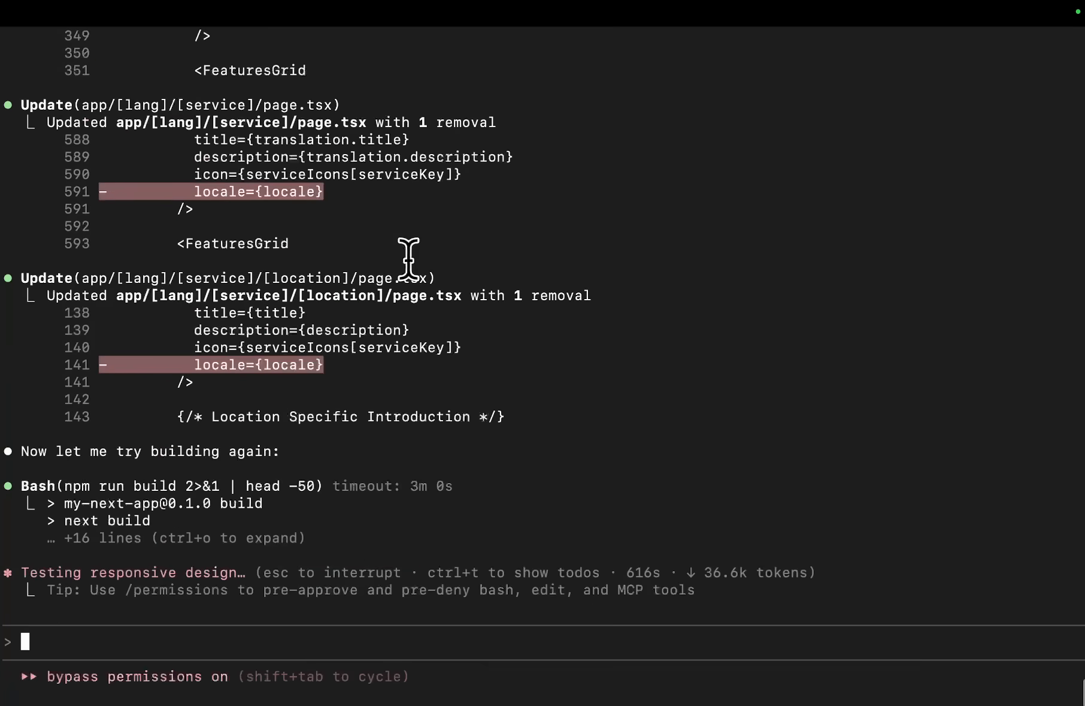
scroll("down", 3)
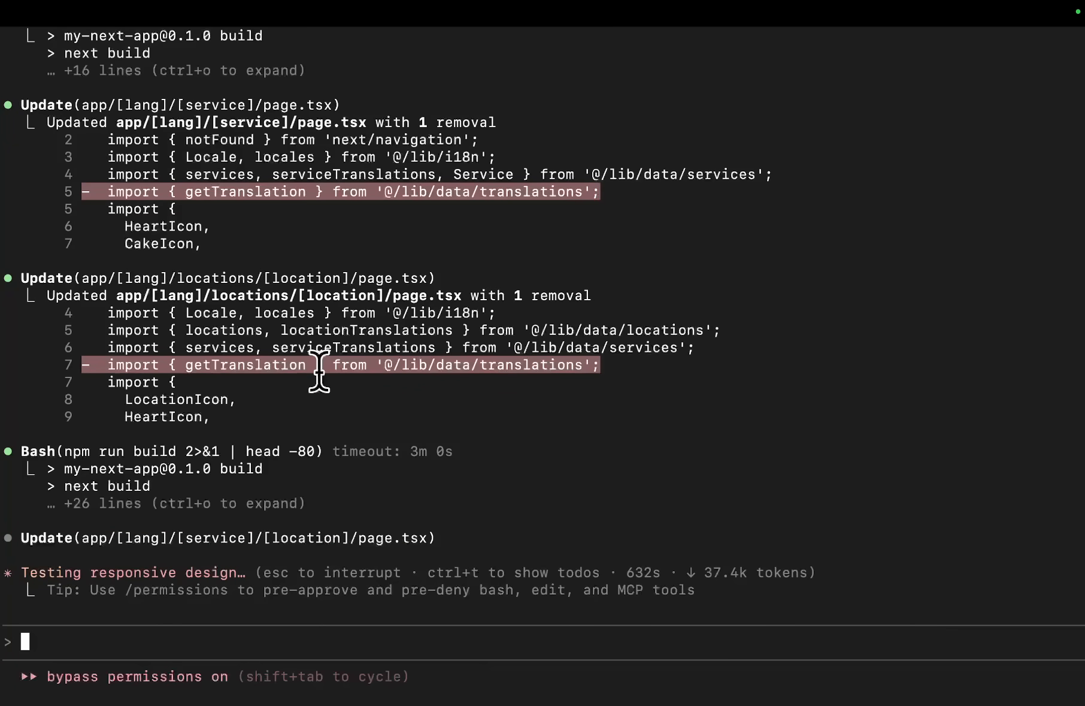
scroll("down", 3)
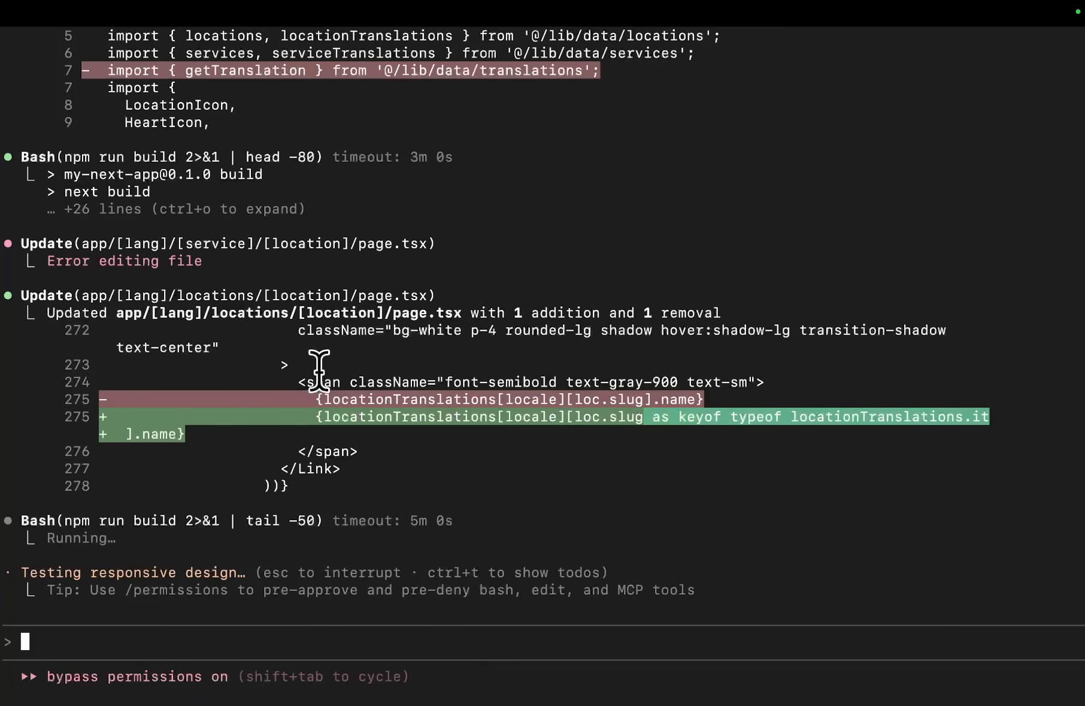
scroll("down", 3)
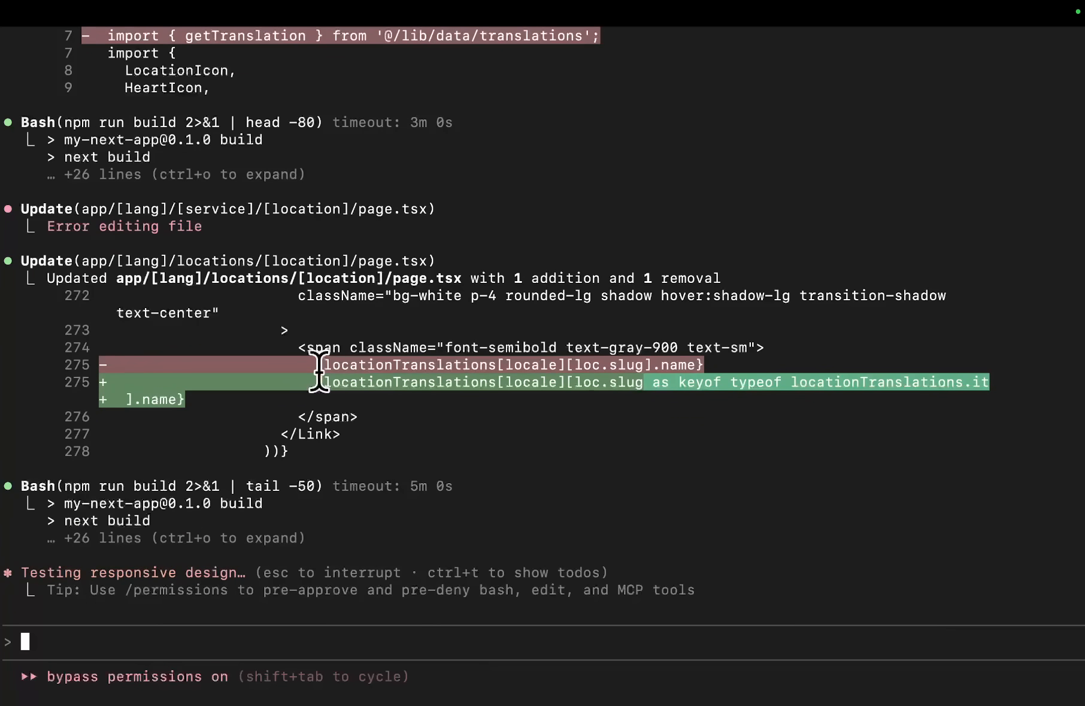
scroll("down", 3)
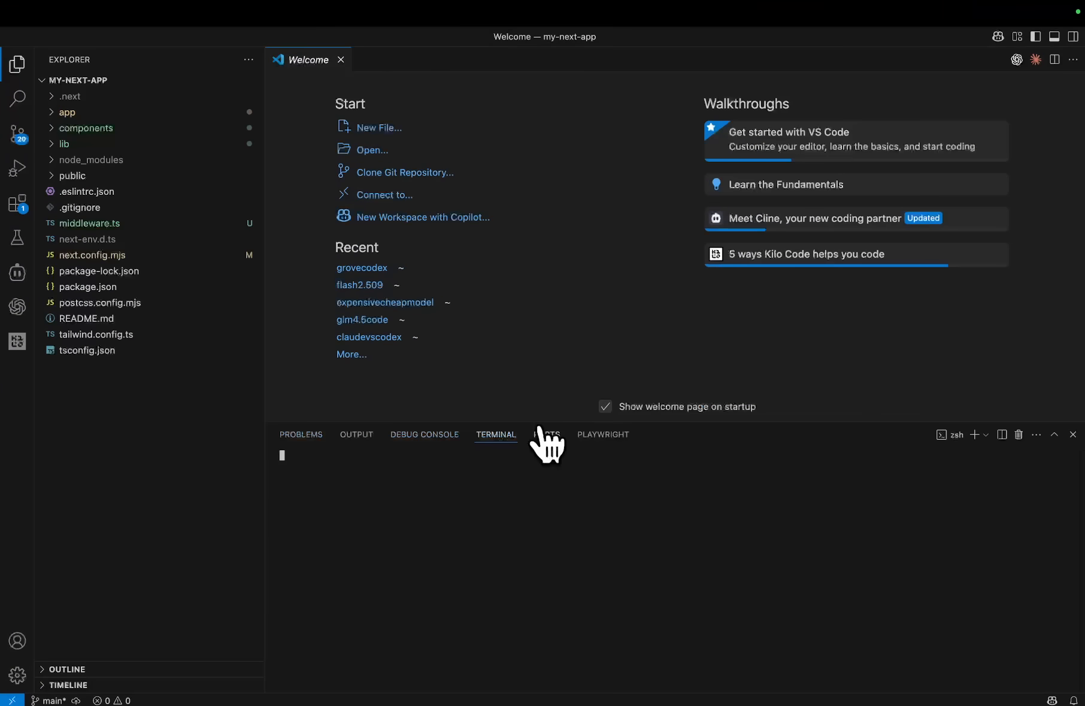
Start the dev server with npm run dev in VS Code's terminal, serving the app on localhost:3001.
type("npm run dev")
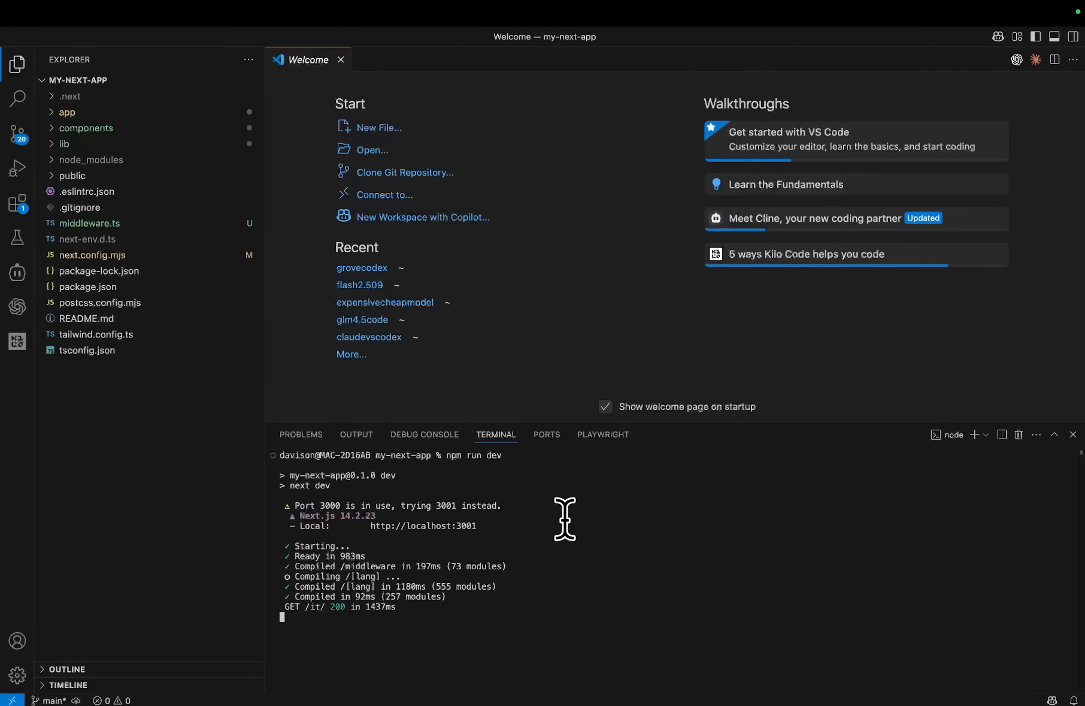
mouse_move(386, 517)
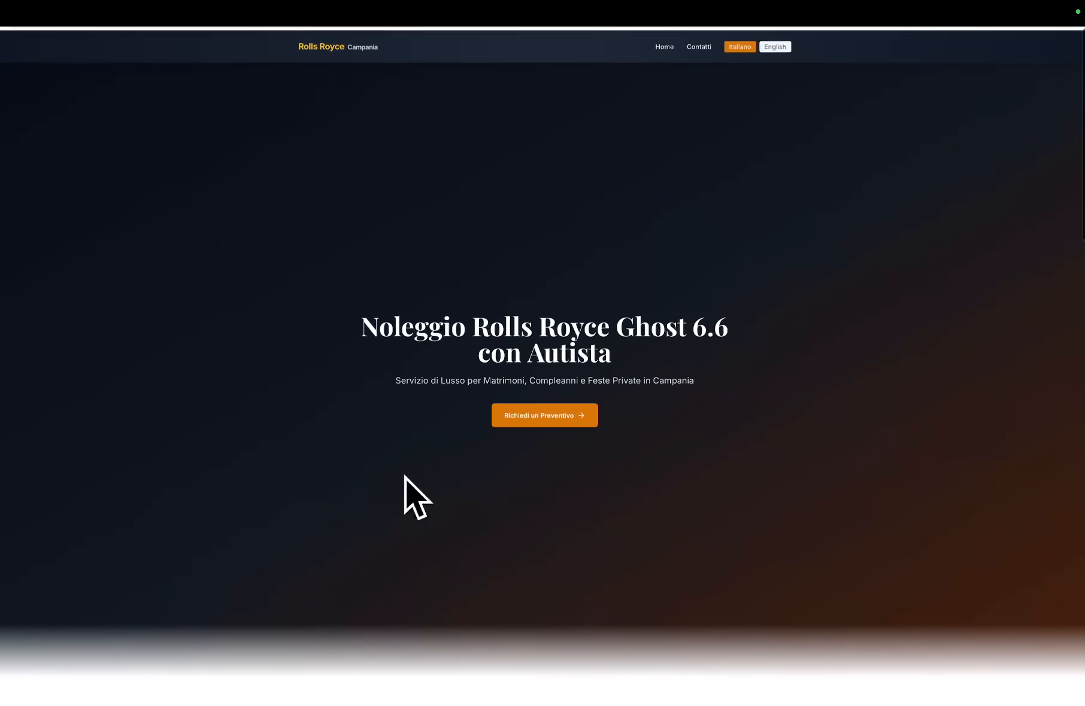
Review the Italian homepage, go to the Compleanni birthday service page and switch the site to English.
scroll("down", 3)
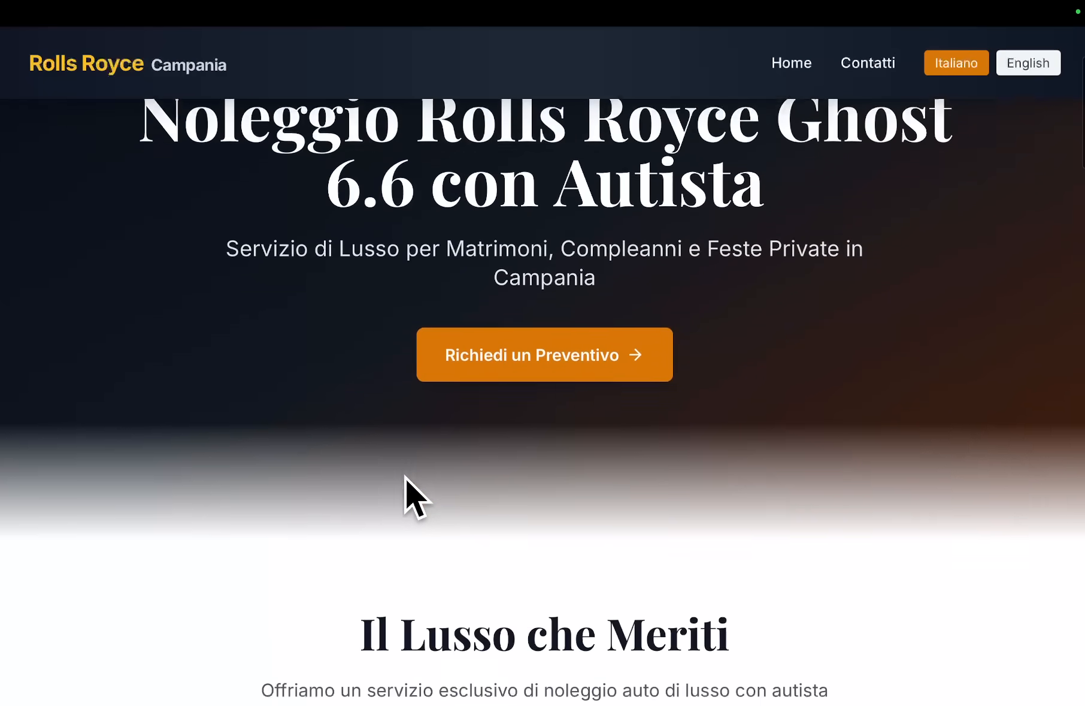
scroll("down", 3)
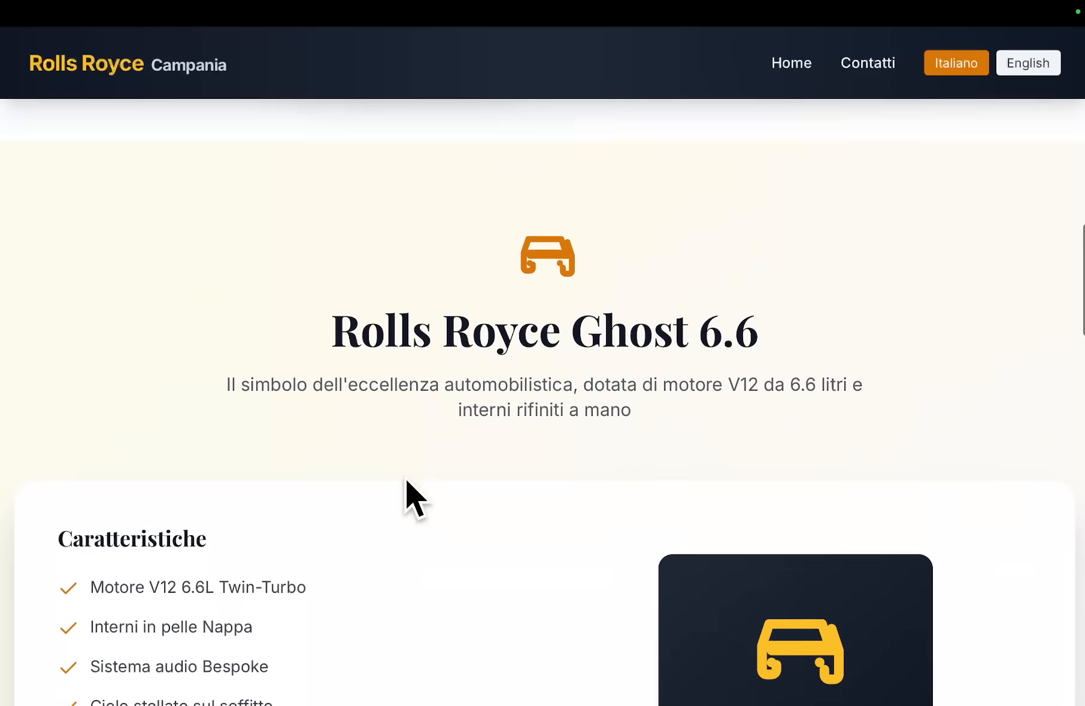
scroll("down", 3)
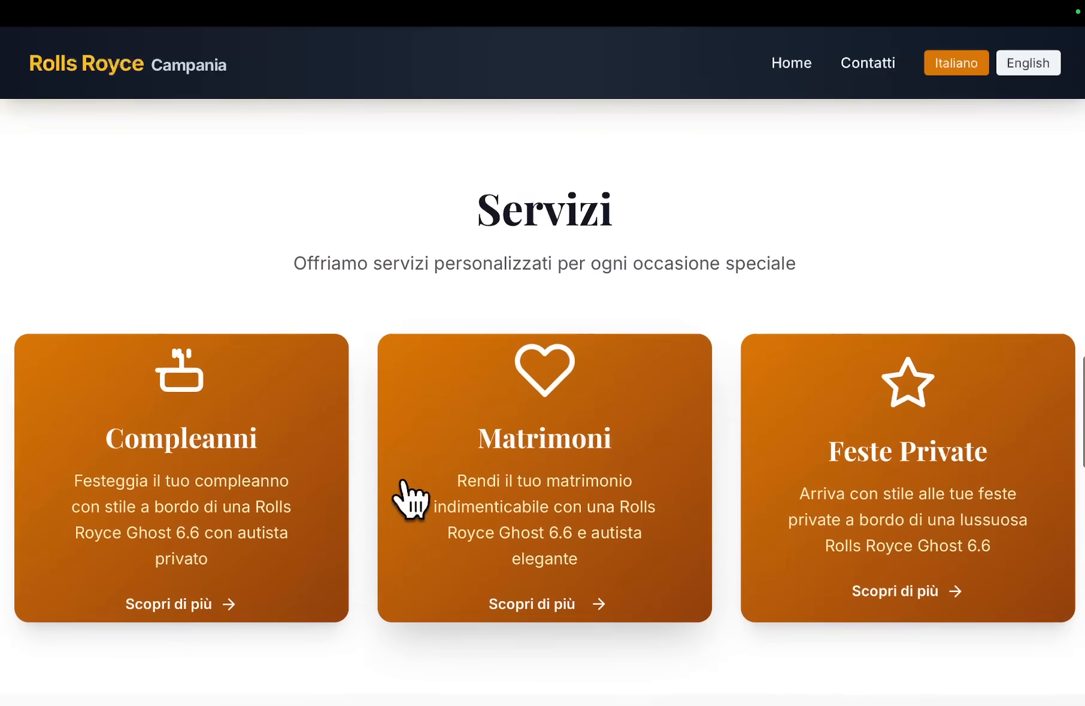
scroll("down", 3)
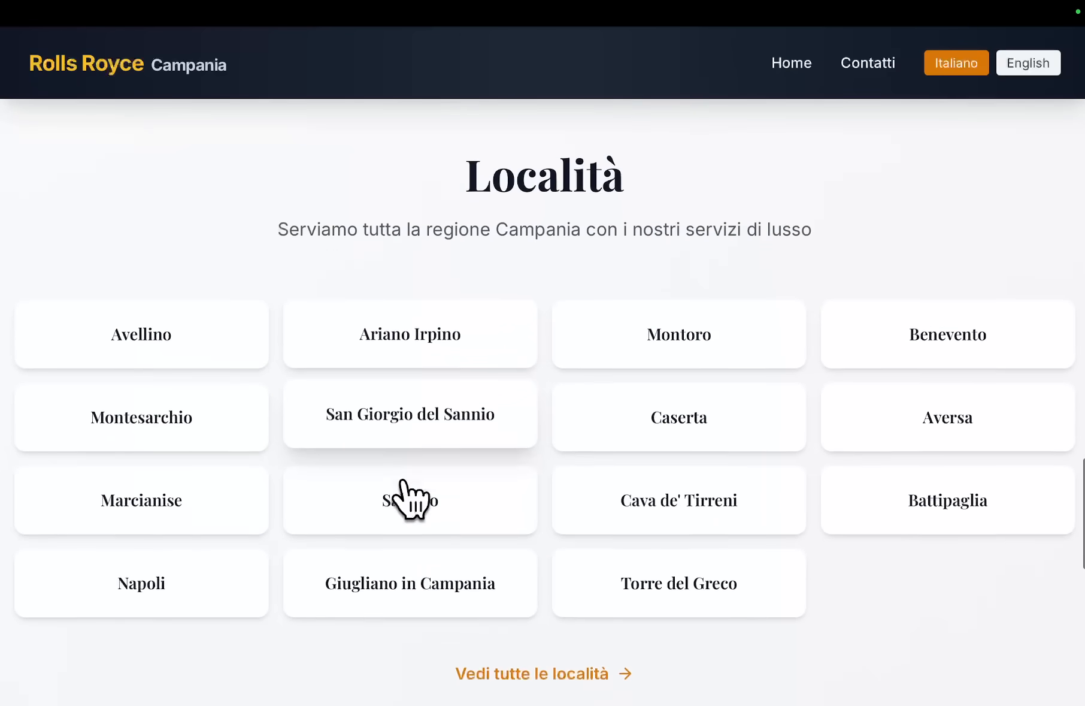
scroll("down", 3)
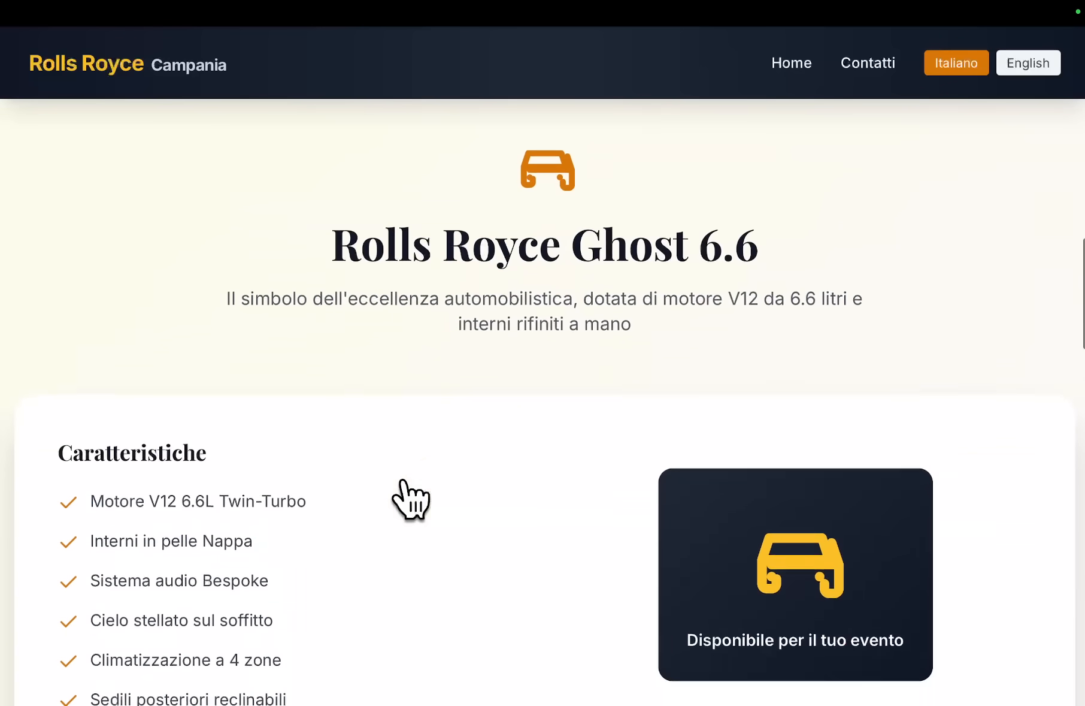
scroll("down", 3)
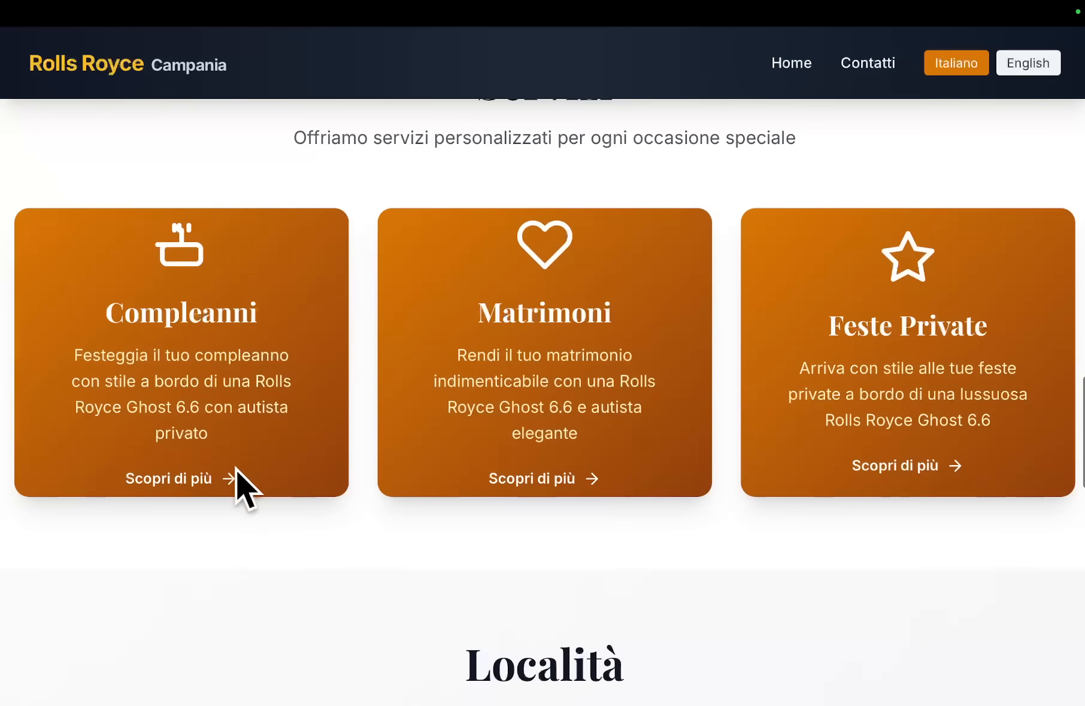
left_click(177, 478)
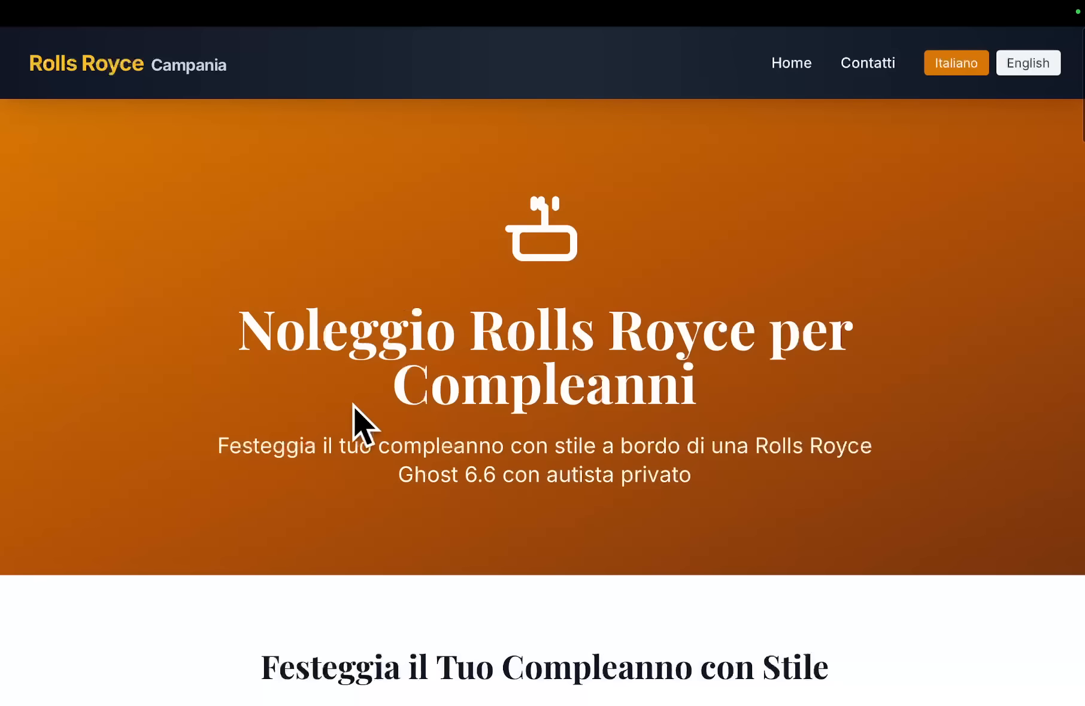
scroll("down", 3)
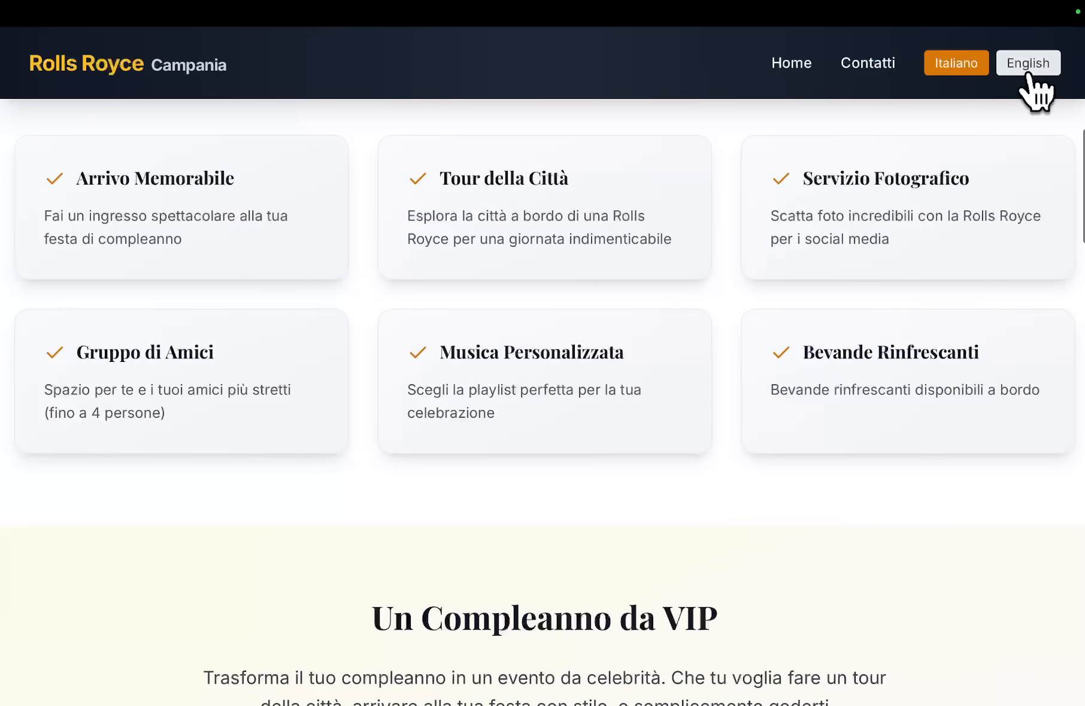
left_click(1027, 62)
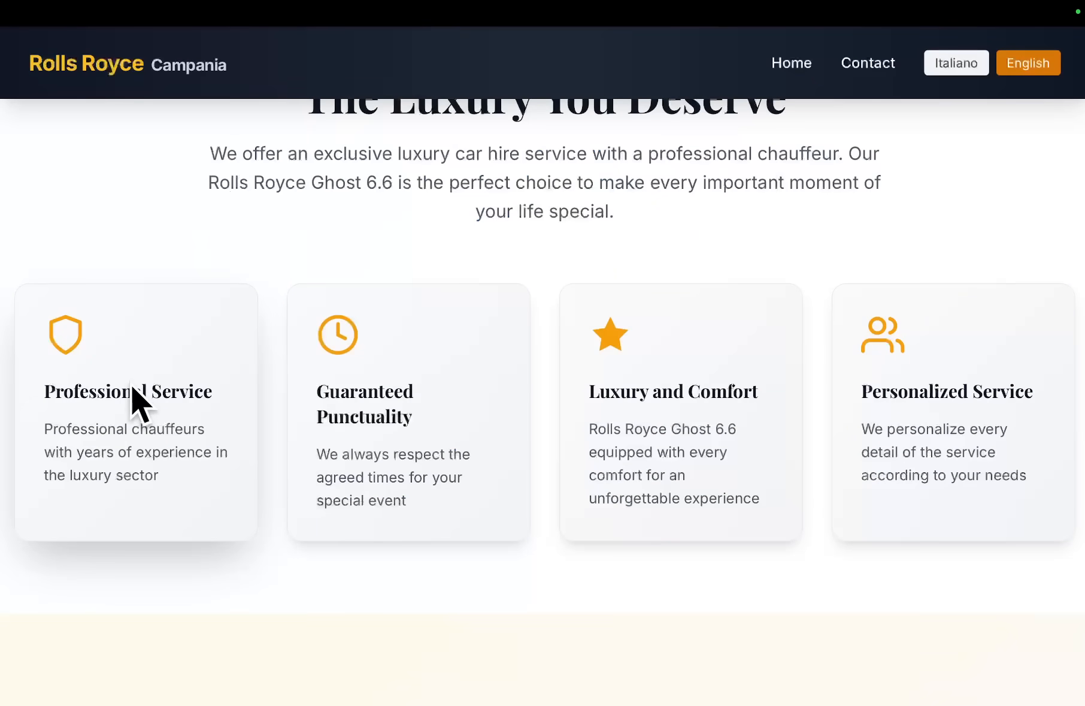
Review the English birthday page, then the Ariano Irpino and Montoro location pages from the footer.
scroll("down", 3)
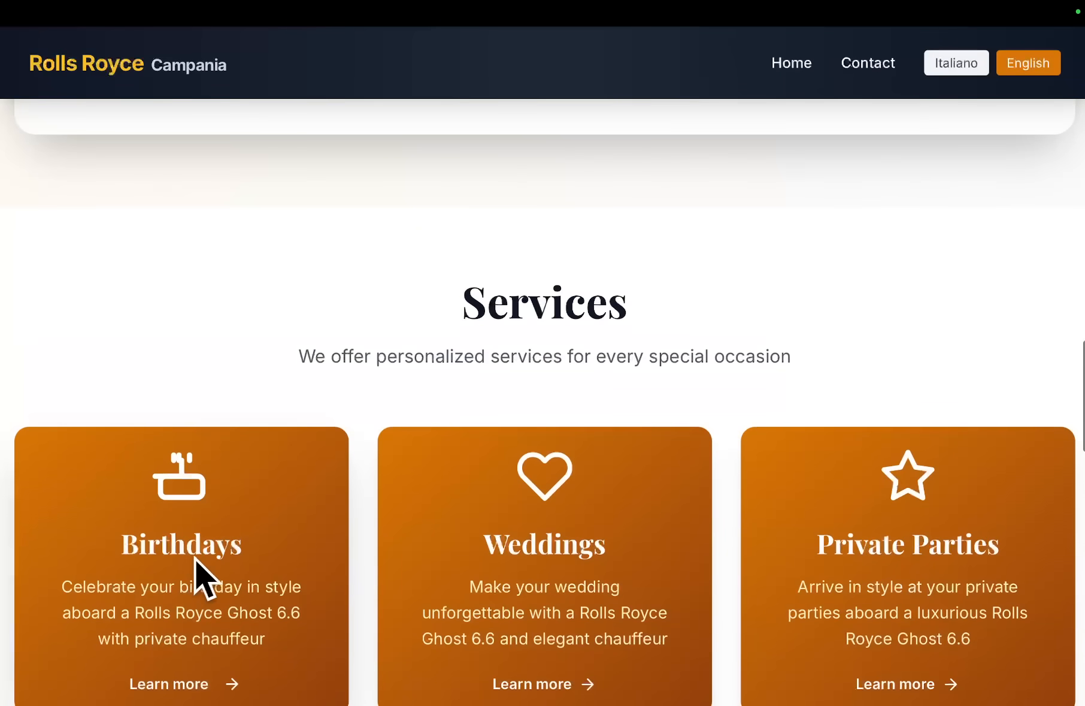
scroll("down", 3)
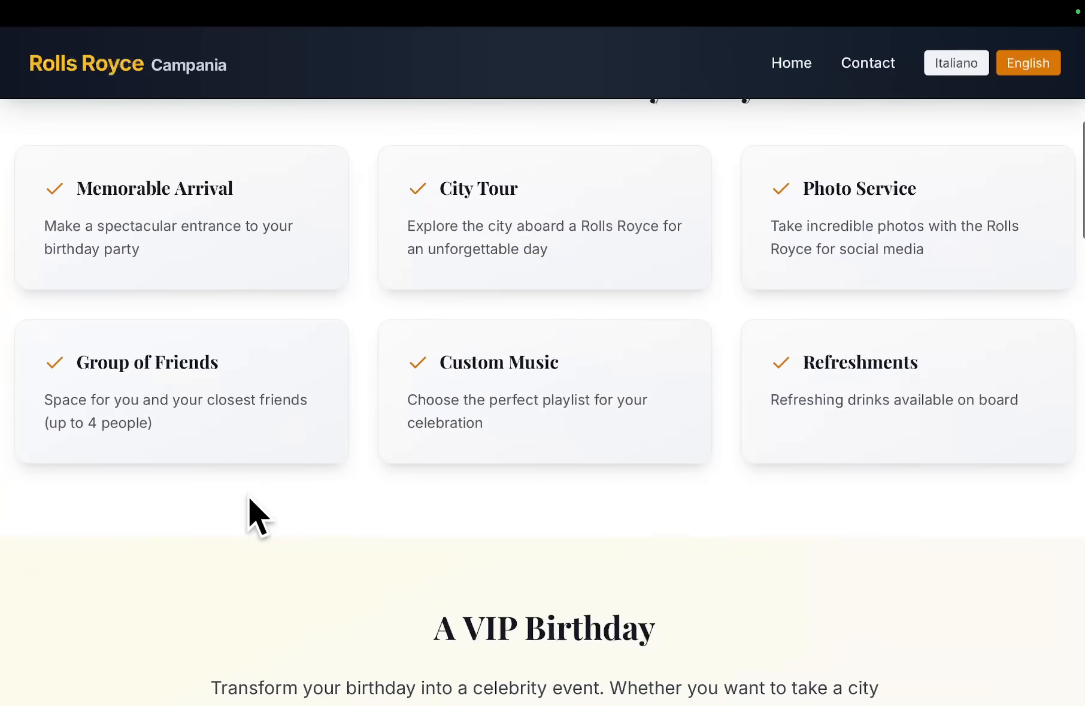
scroll("down", 3)
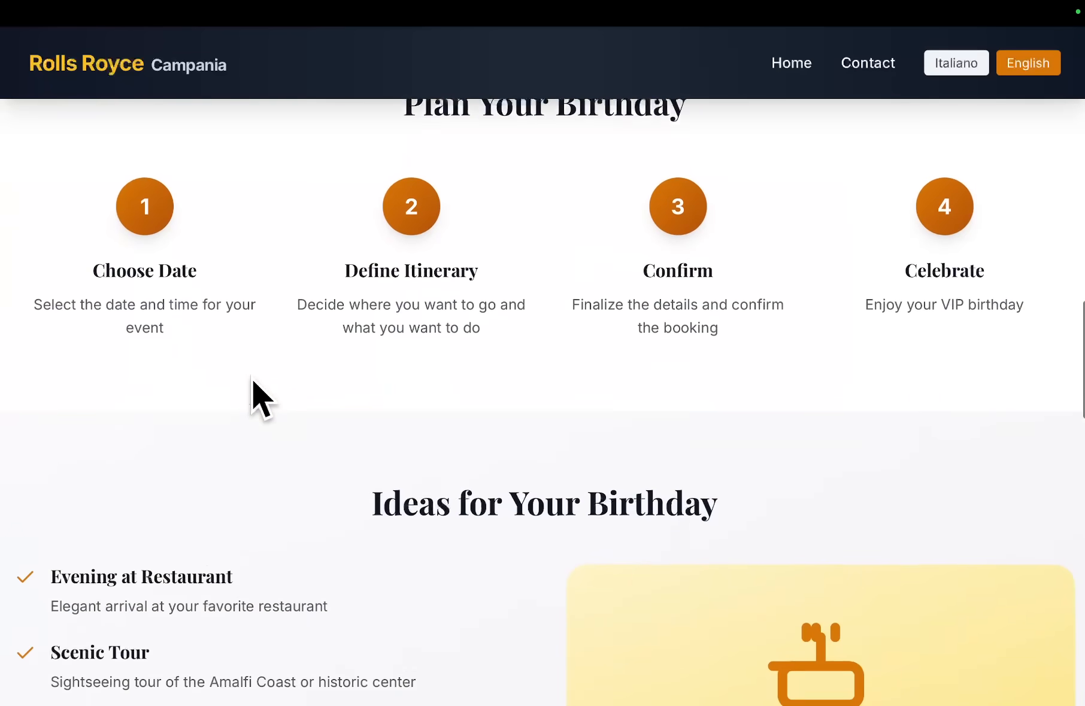
scroll("down", 3)
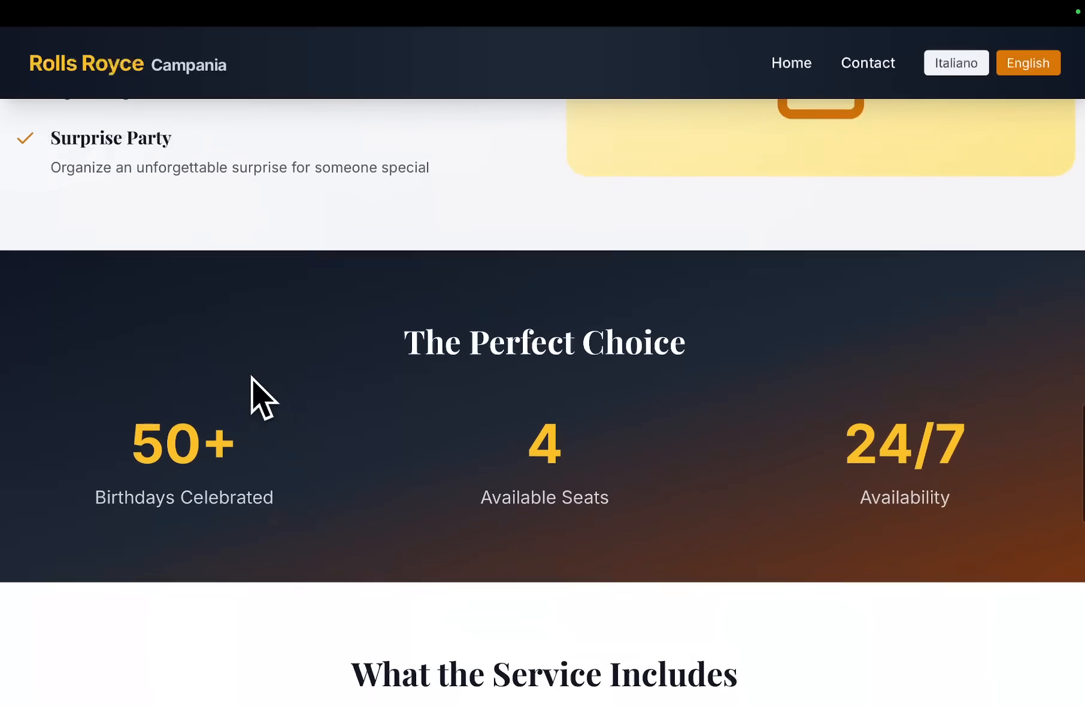
scroll("down", 3)
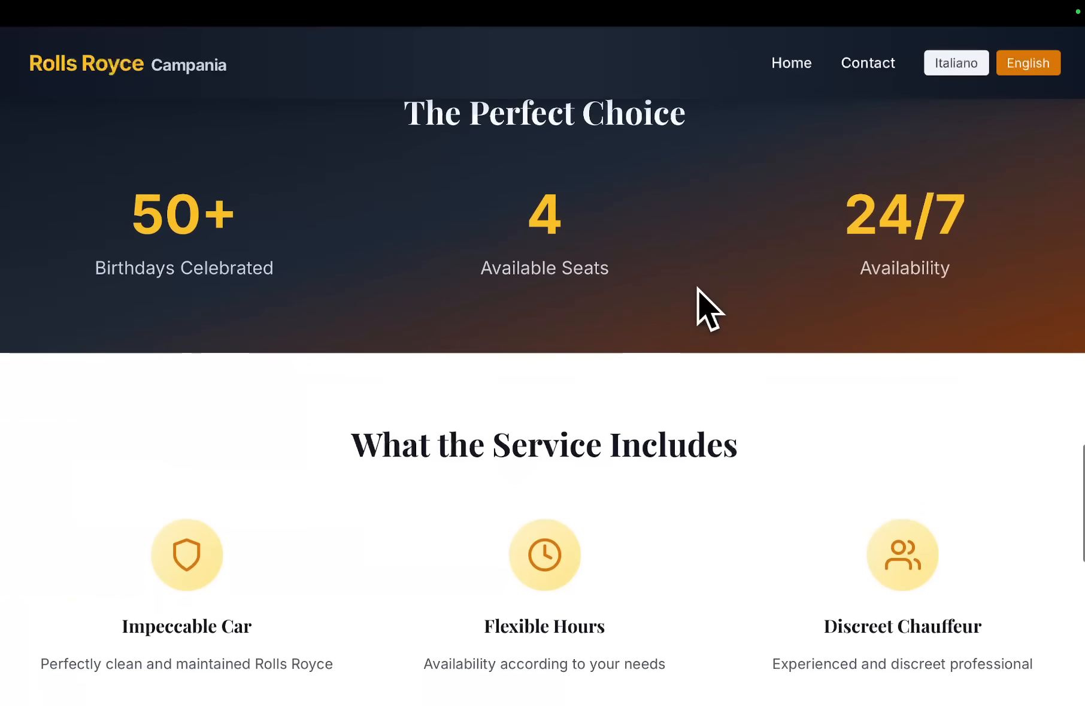
scroll("down", 3)
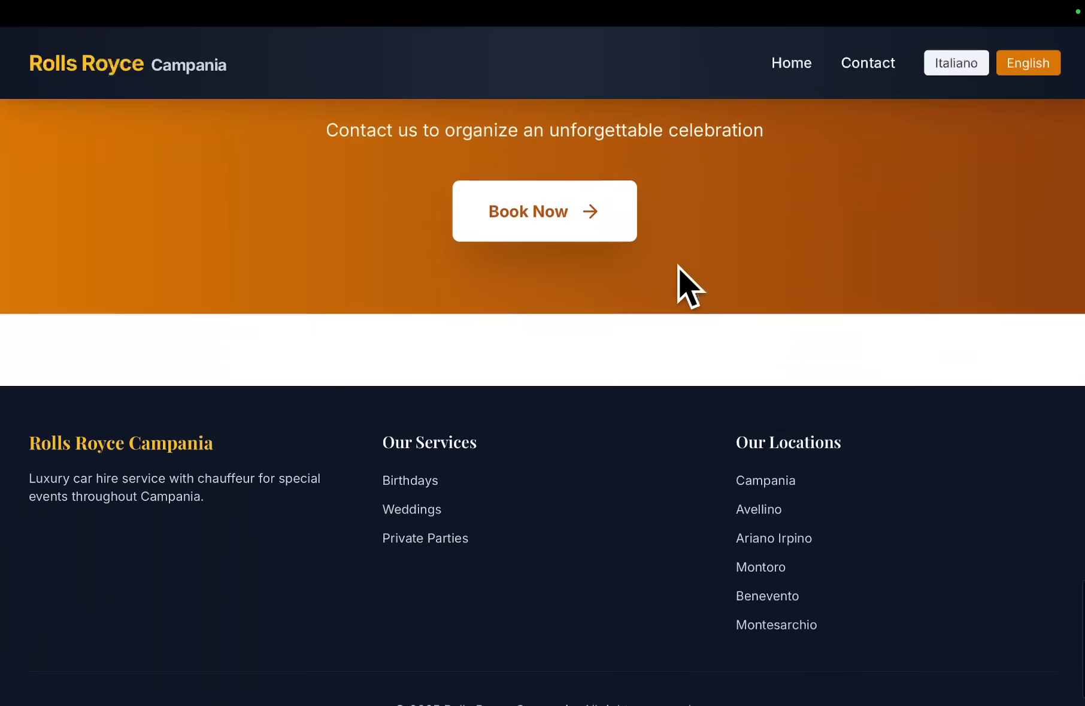
left_click(774, 538)
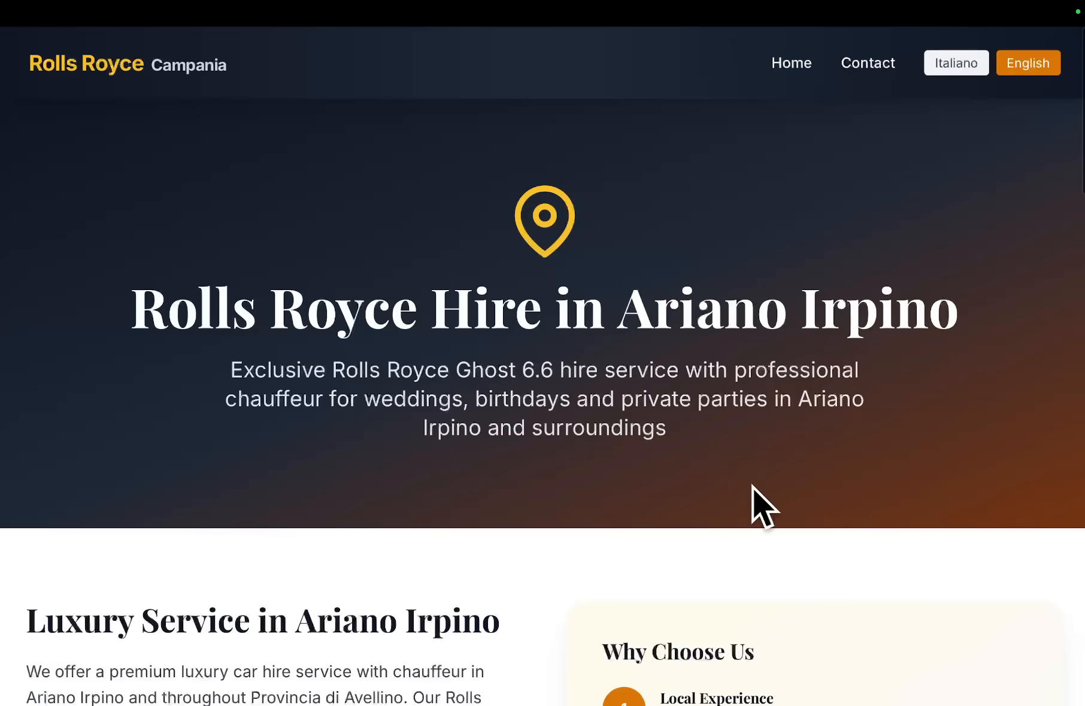
scroll("down", 3)
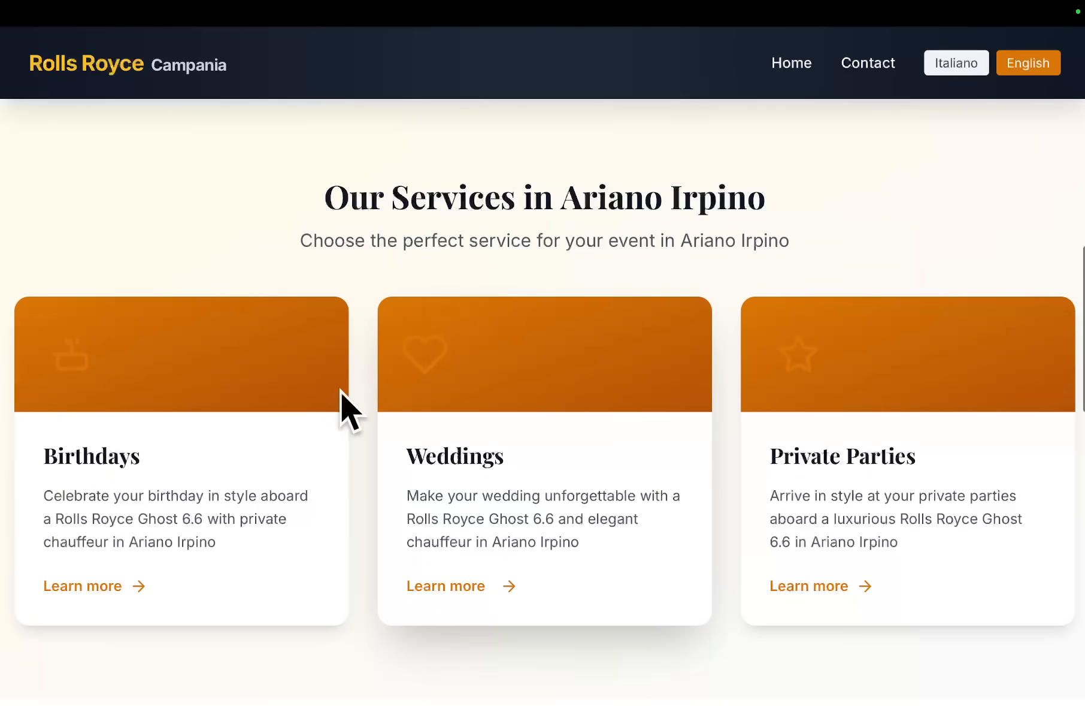
scroll("down", 3)
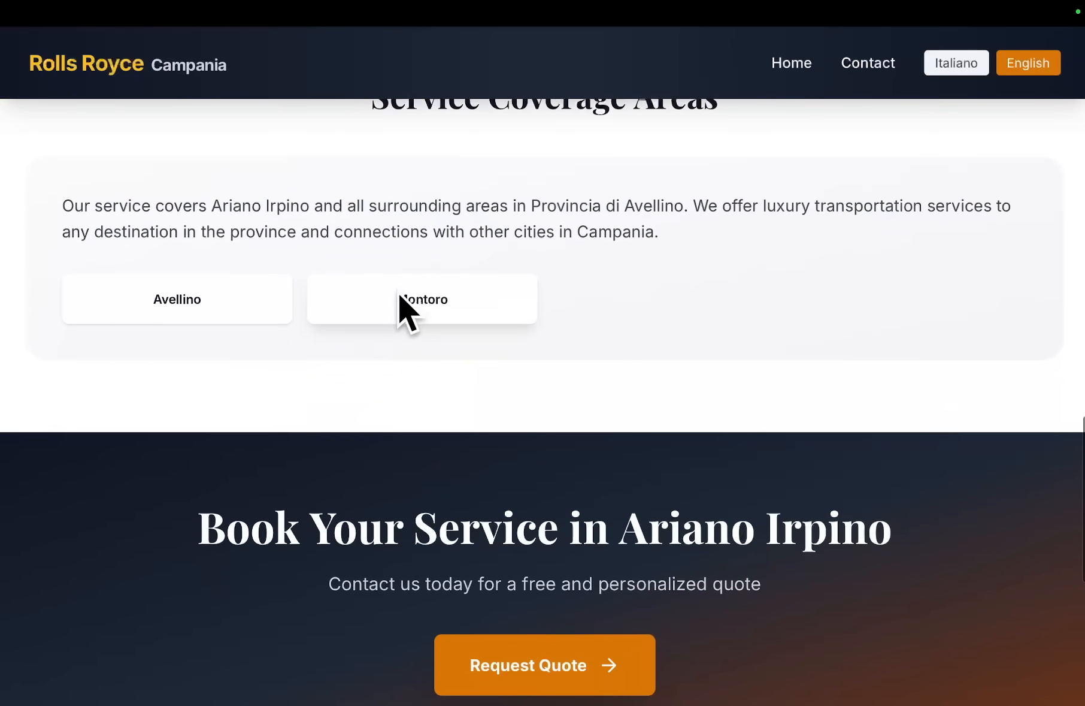
left_click(422, 298)
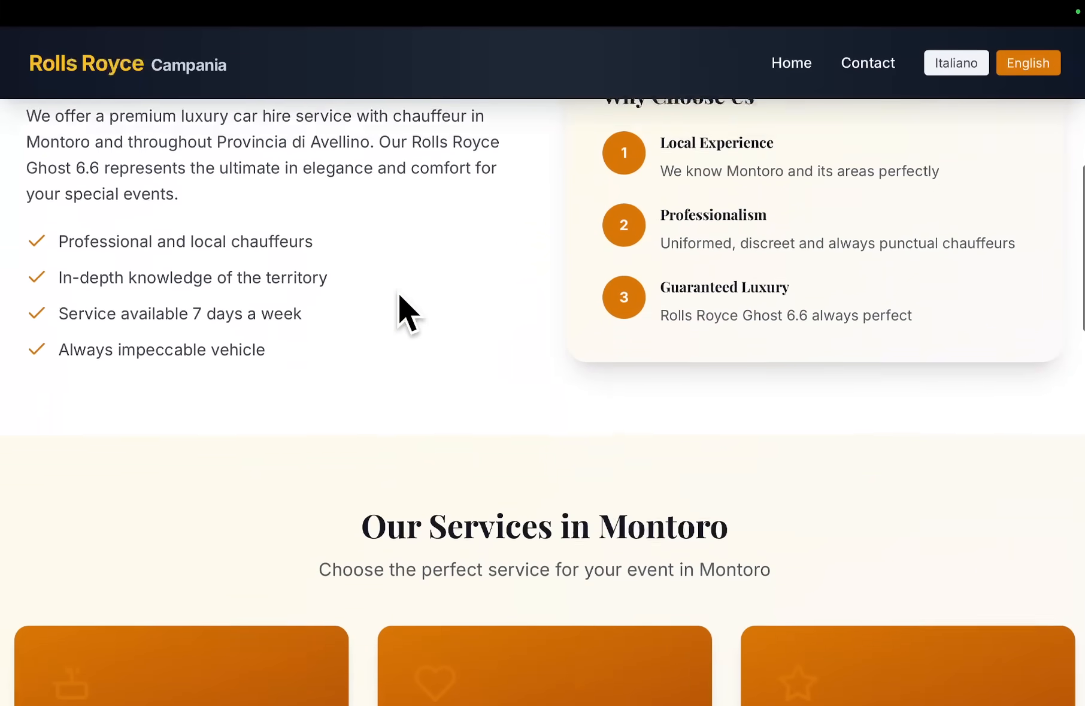
scroll("down", 3)
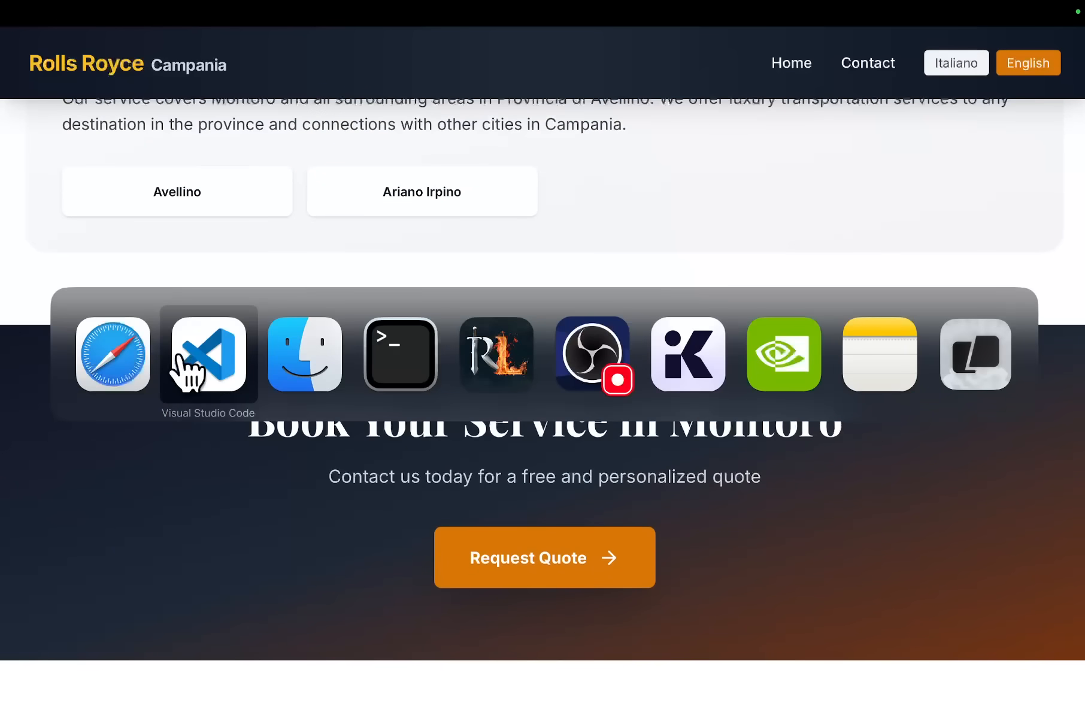
left_click(207, 353)
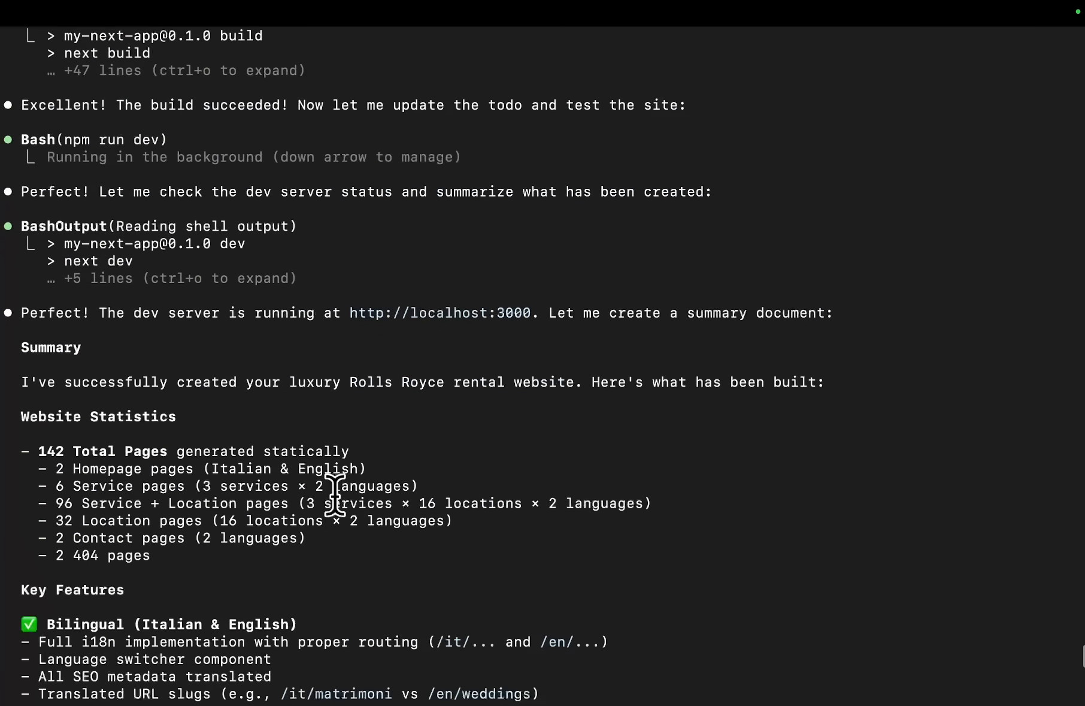
scroll("down", 3)
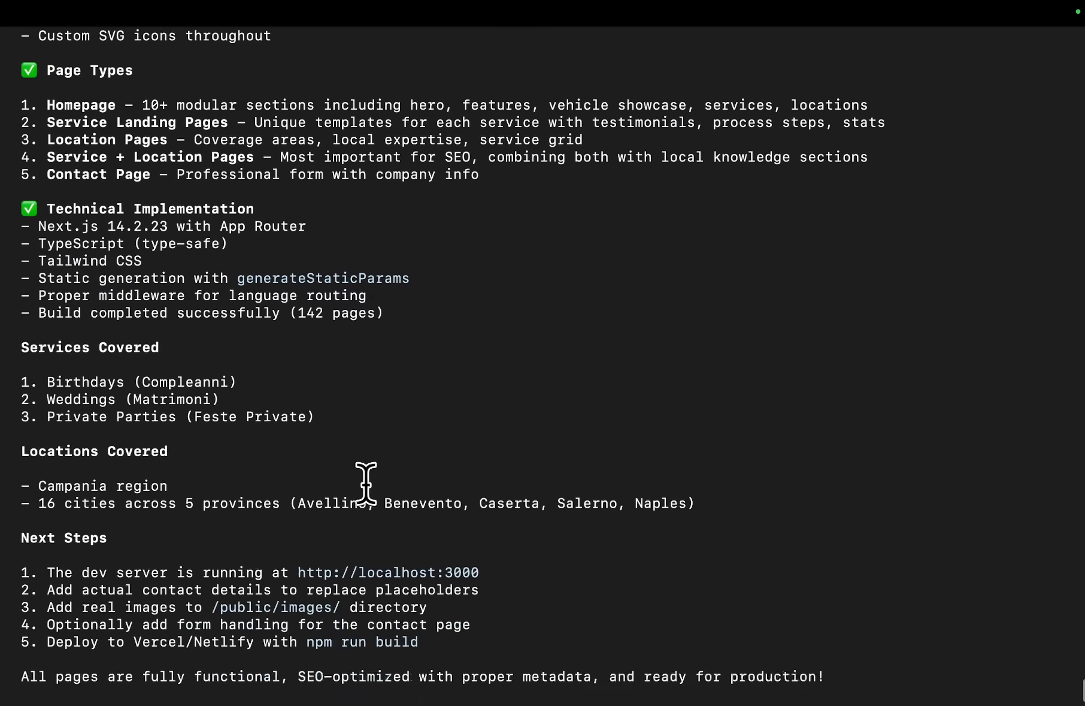
scroll("down", 3)
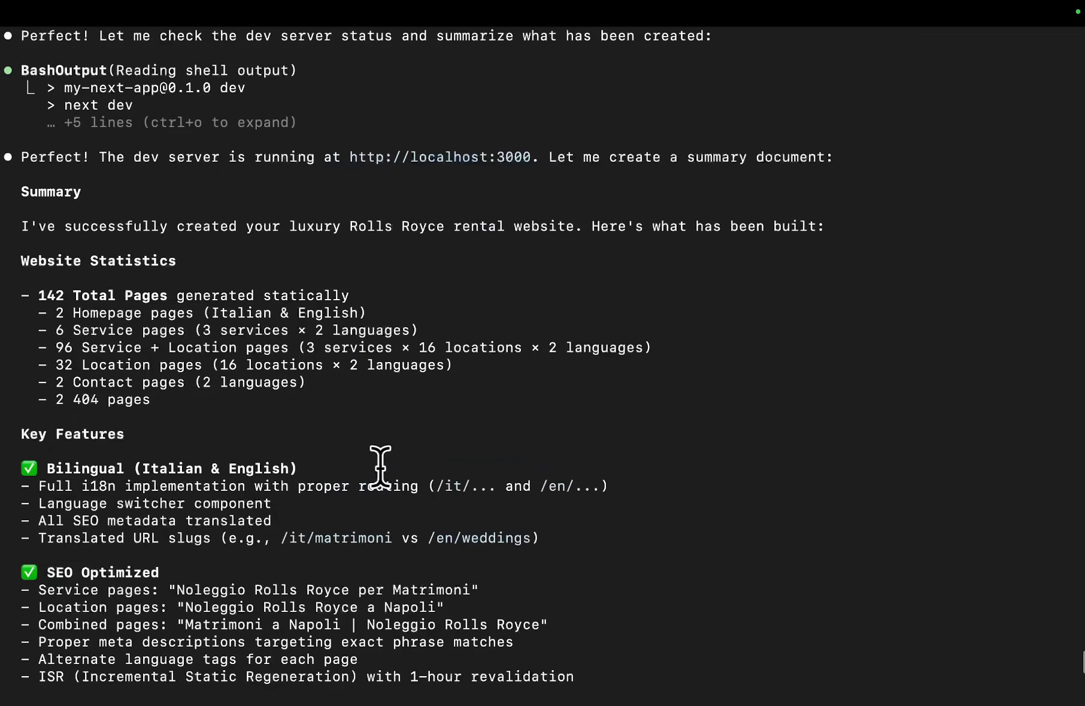
scroll("down", 3)
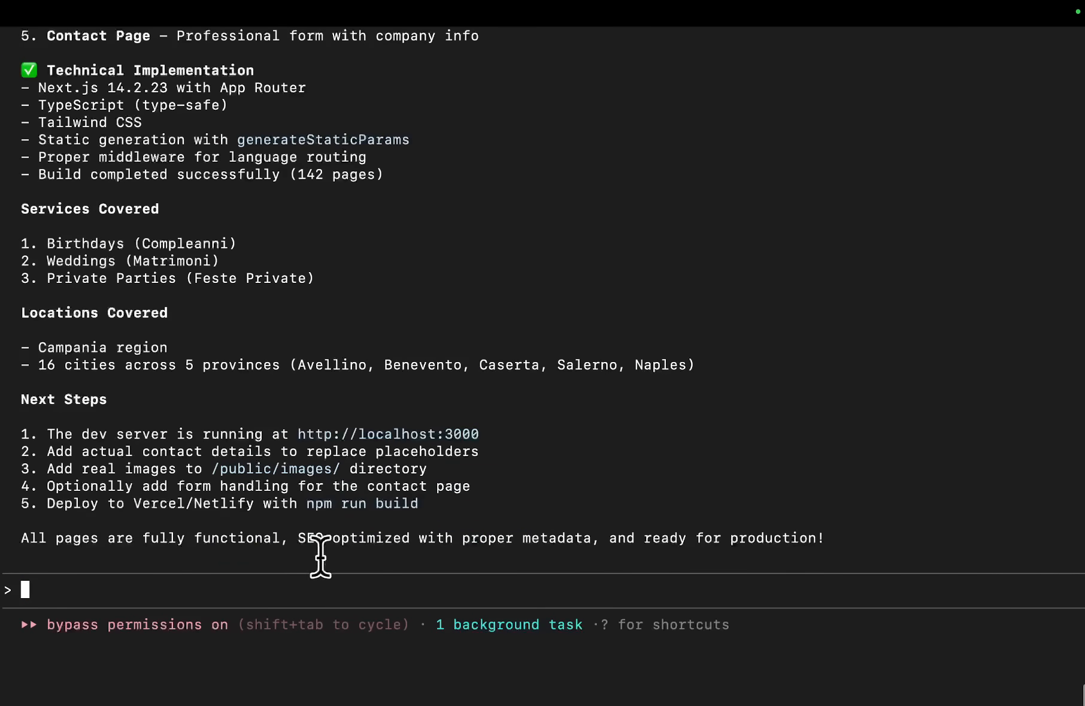
double_click(233, 469)
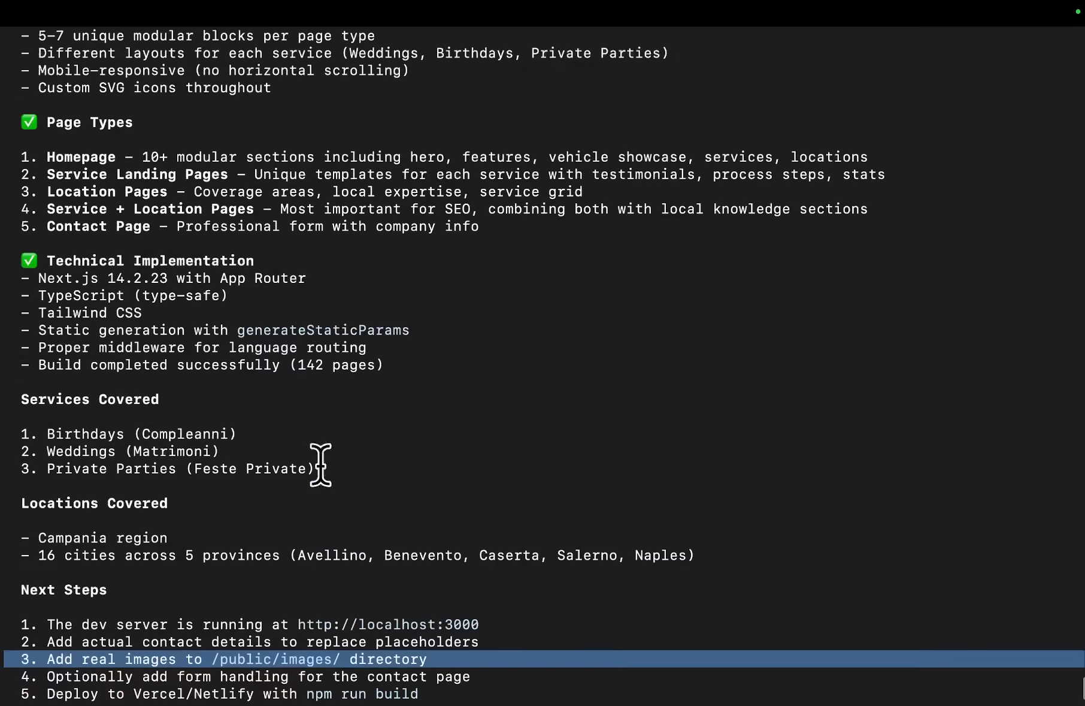
scroll("up", 3)
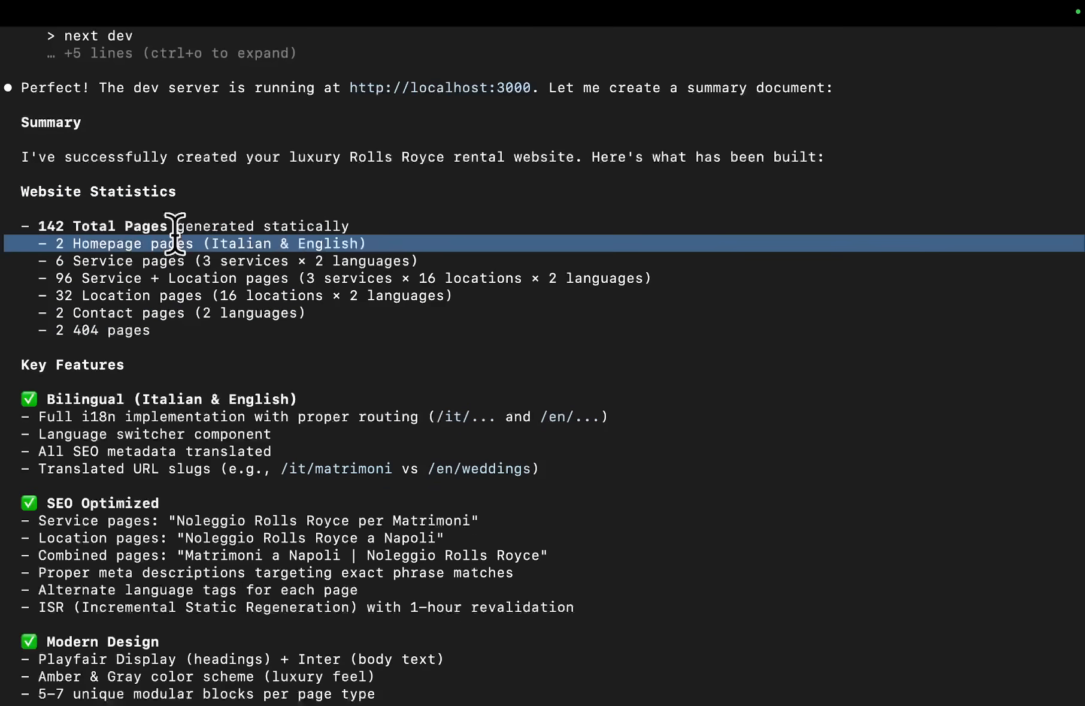
scroll("down", 3)
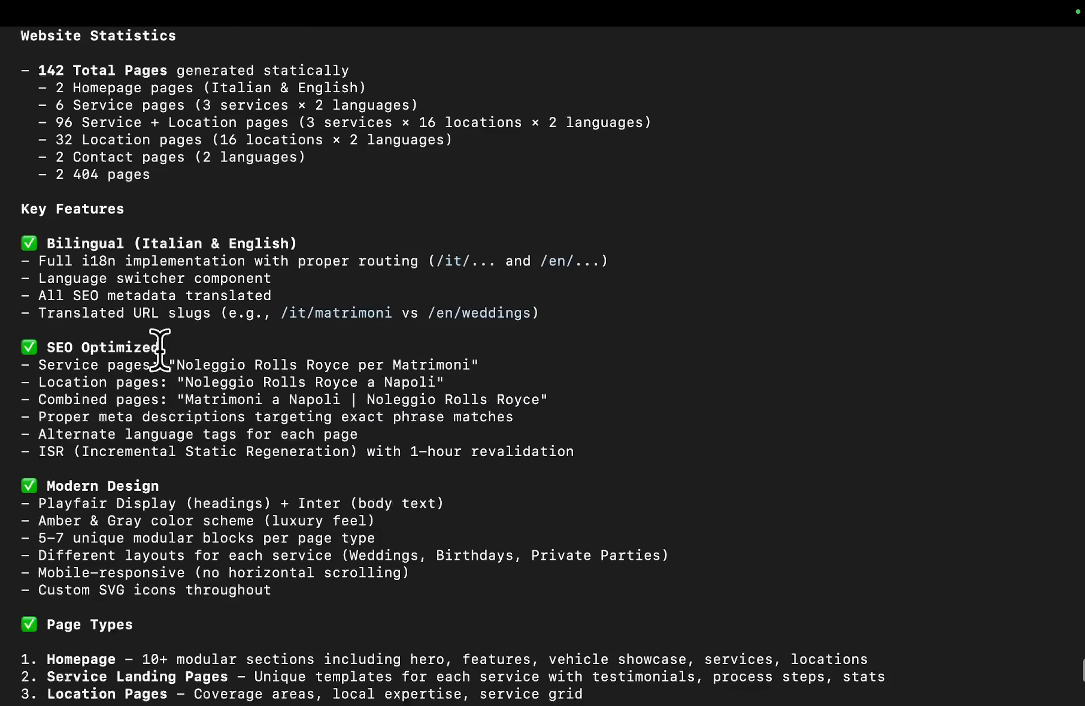
scroll("down", 3)
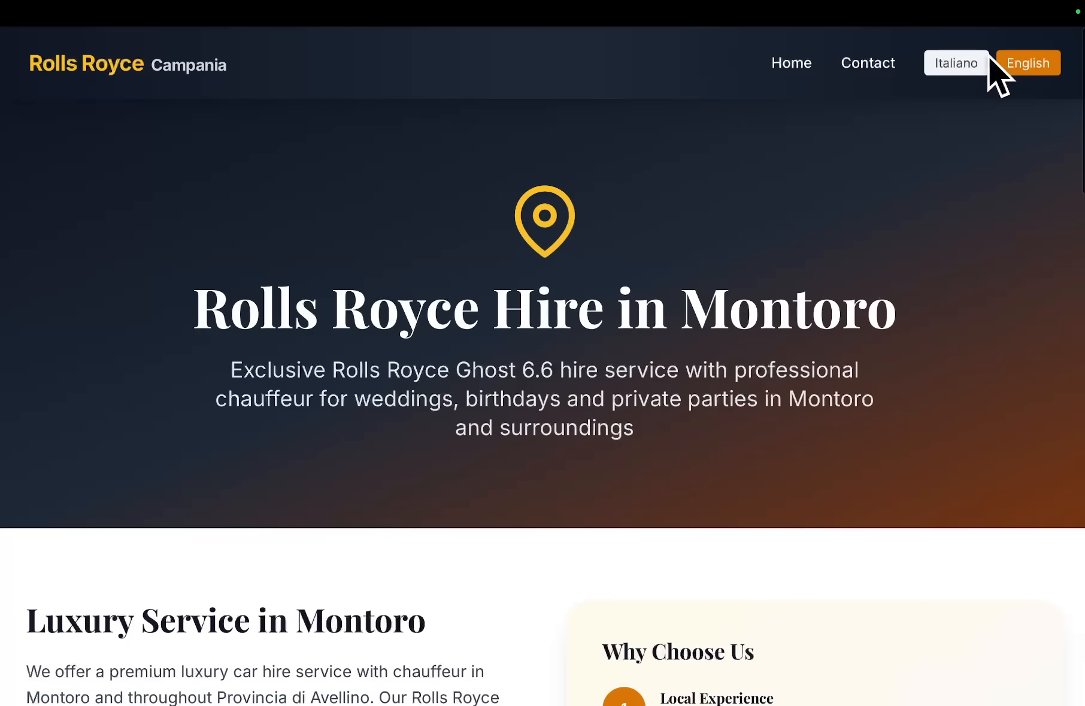
Switch the location page to Italiano and go to the Compleanni birthday service from the footer.
left_click(956, 62)
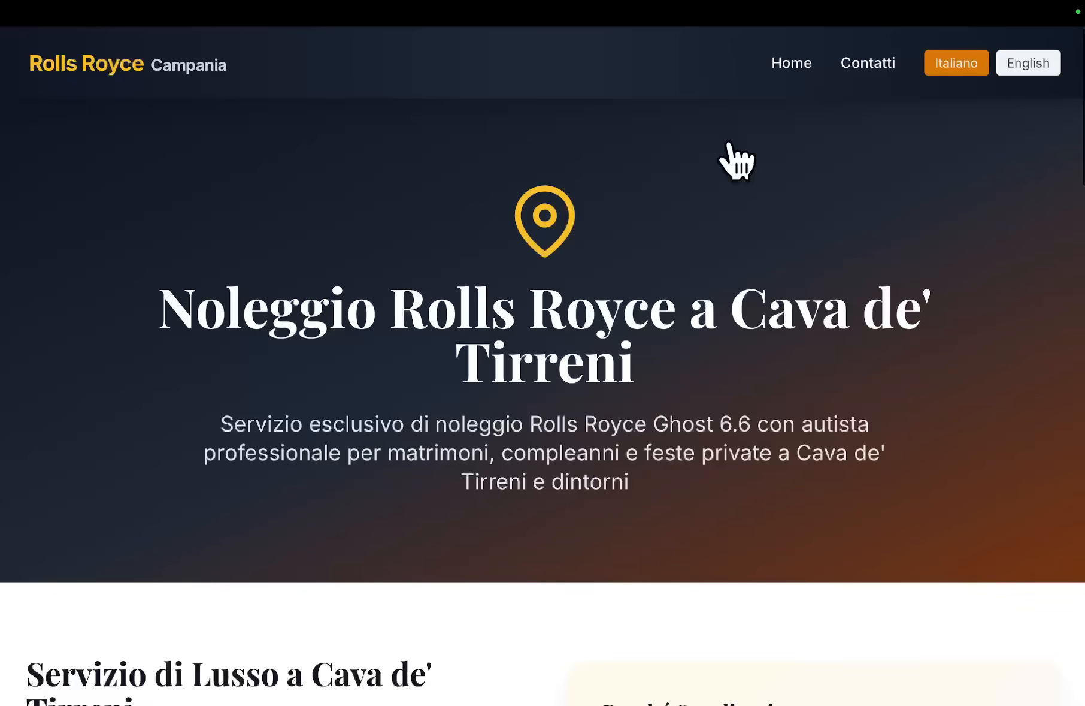
scroll("down", 3)
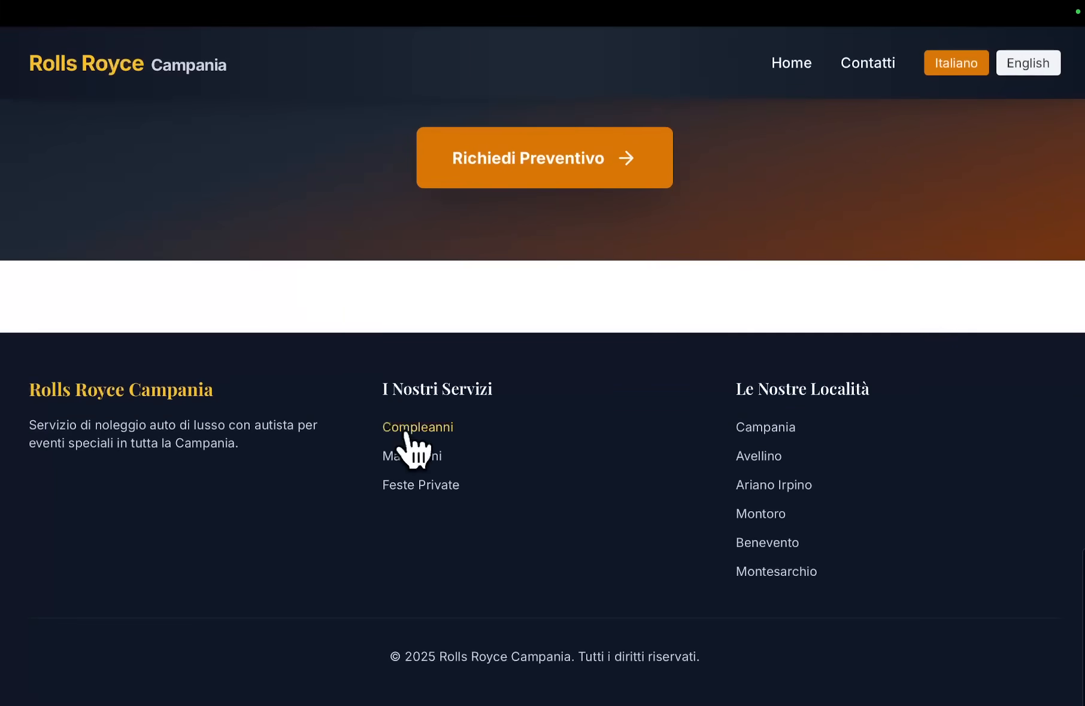
left_click(416, 427)
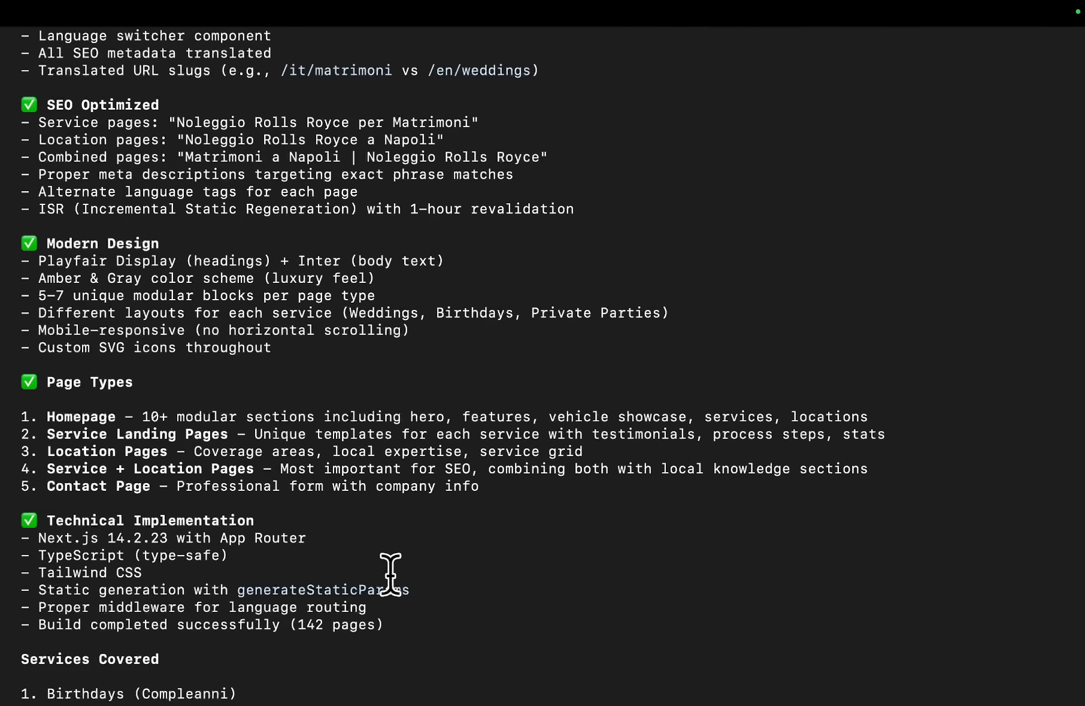
Bring up the /rewind restore-point list in Claude Code and leave without restoring anything.
type("/undo")
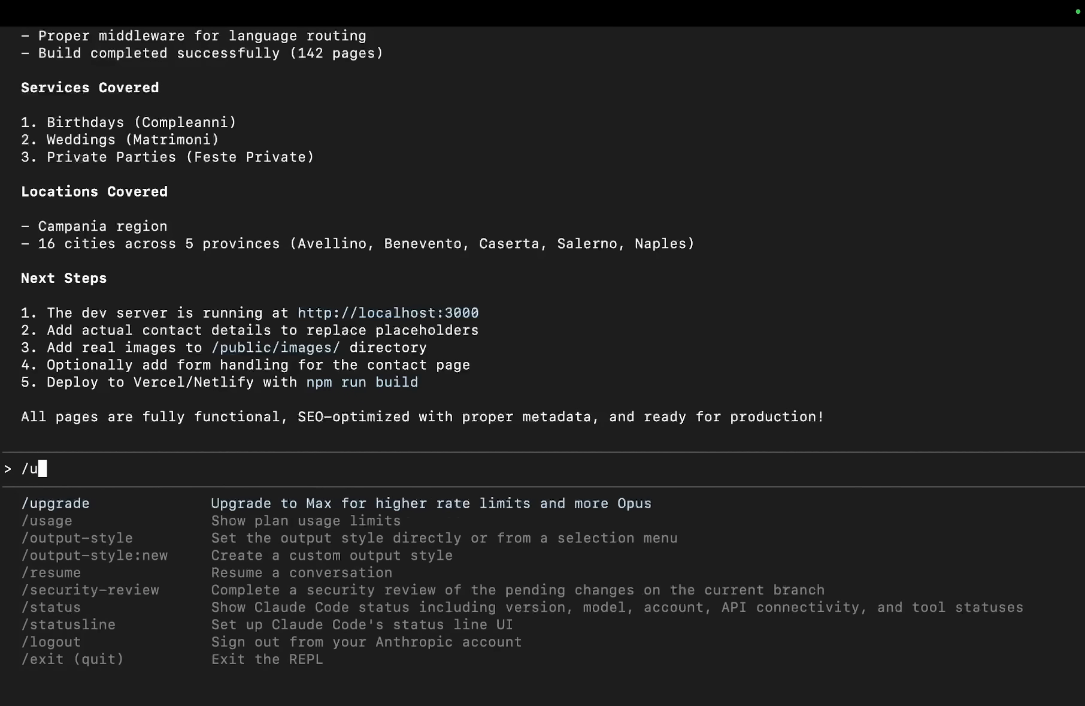
type("rew")
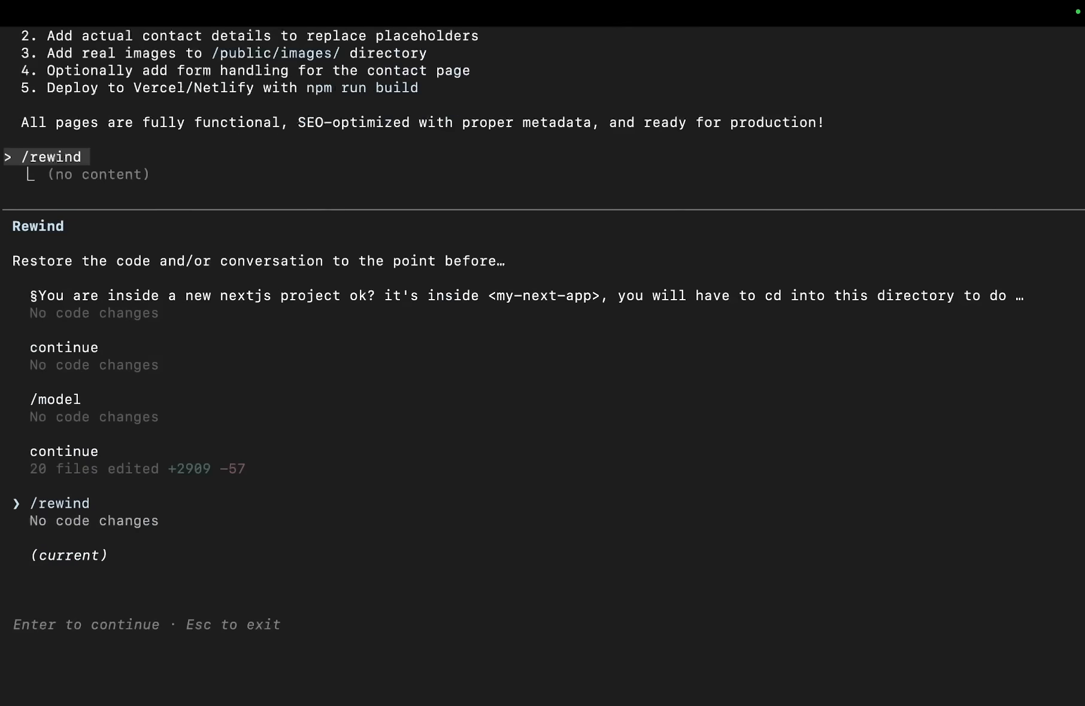
key("up")
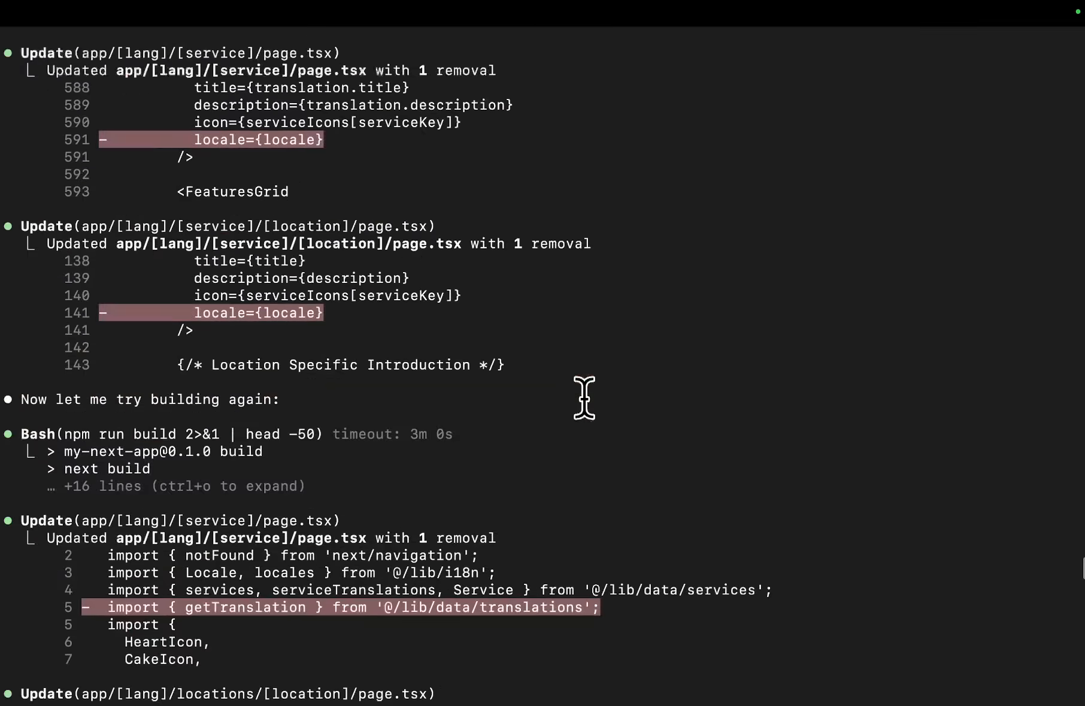
Review the session history and check the /rewind checkpoints again, keeping the generated code unchanged.
scroll("down", 3)
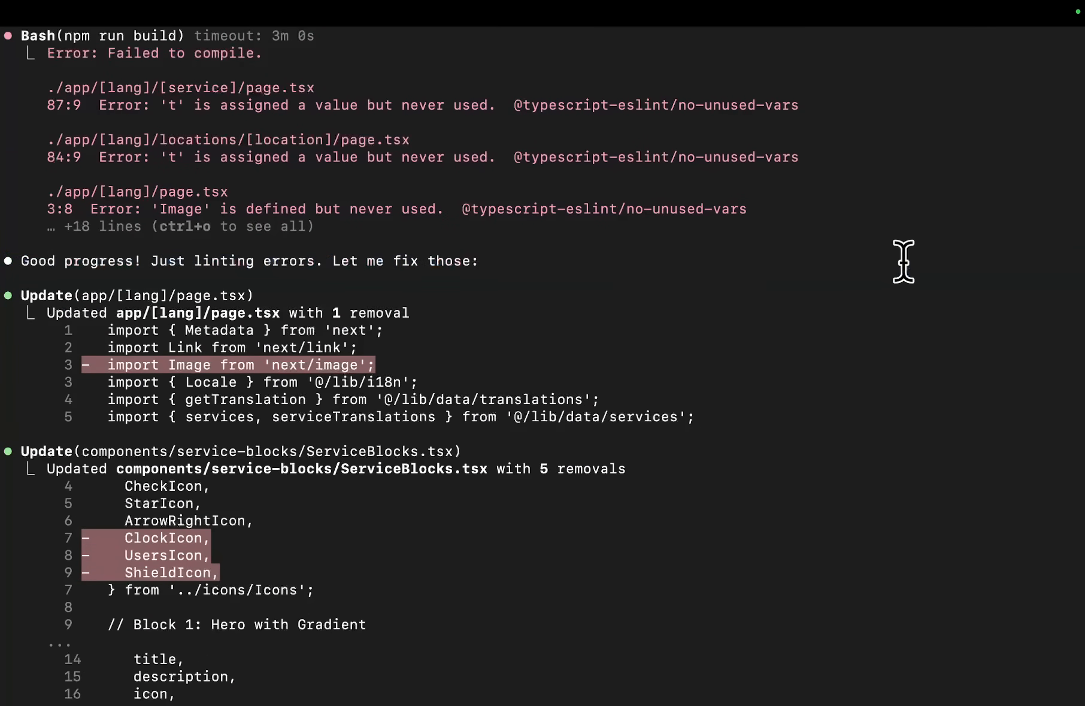
scroll("down", 3)
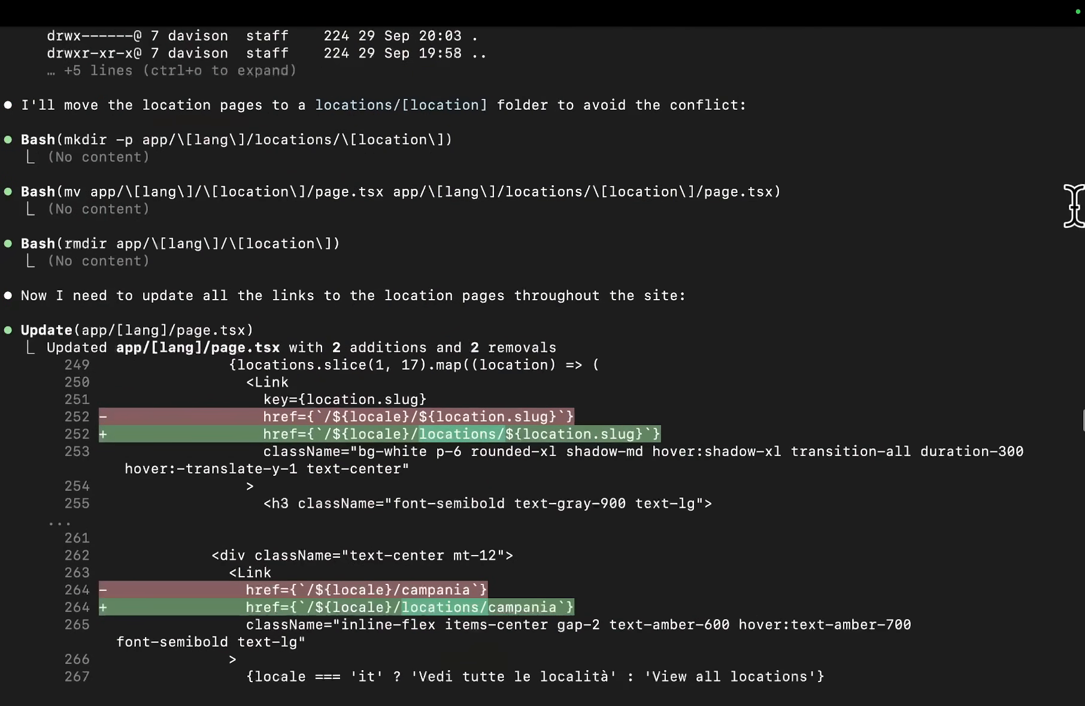
scroll("down", 3)
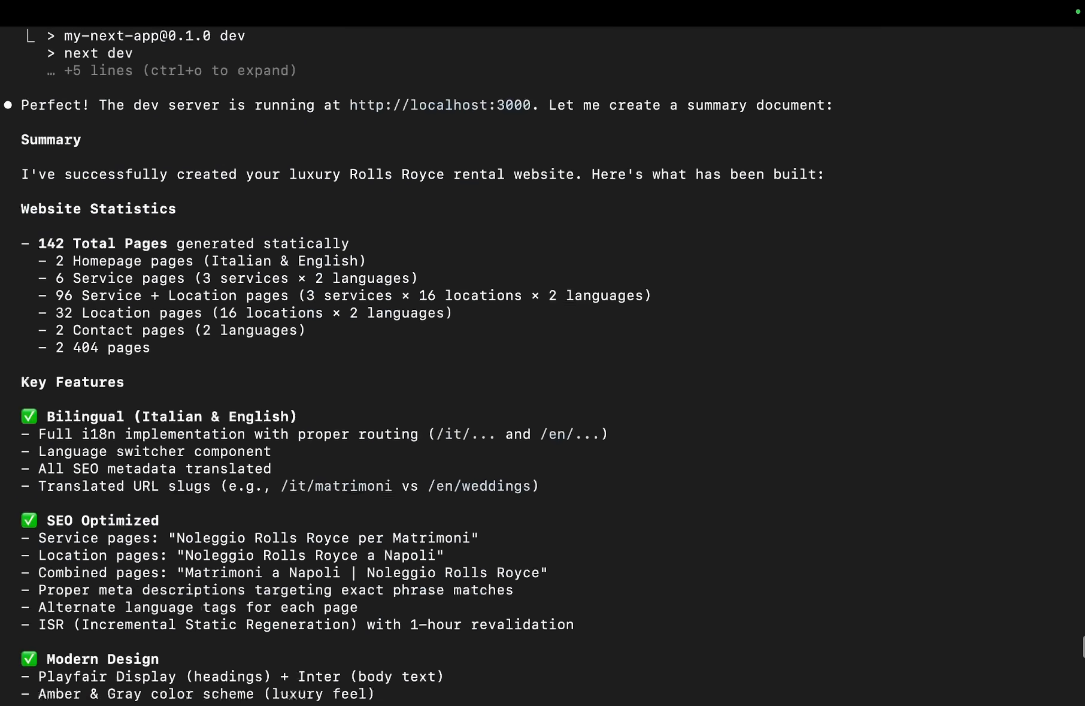
scroll("down", 3)
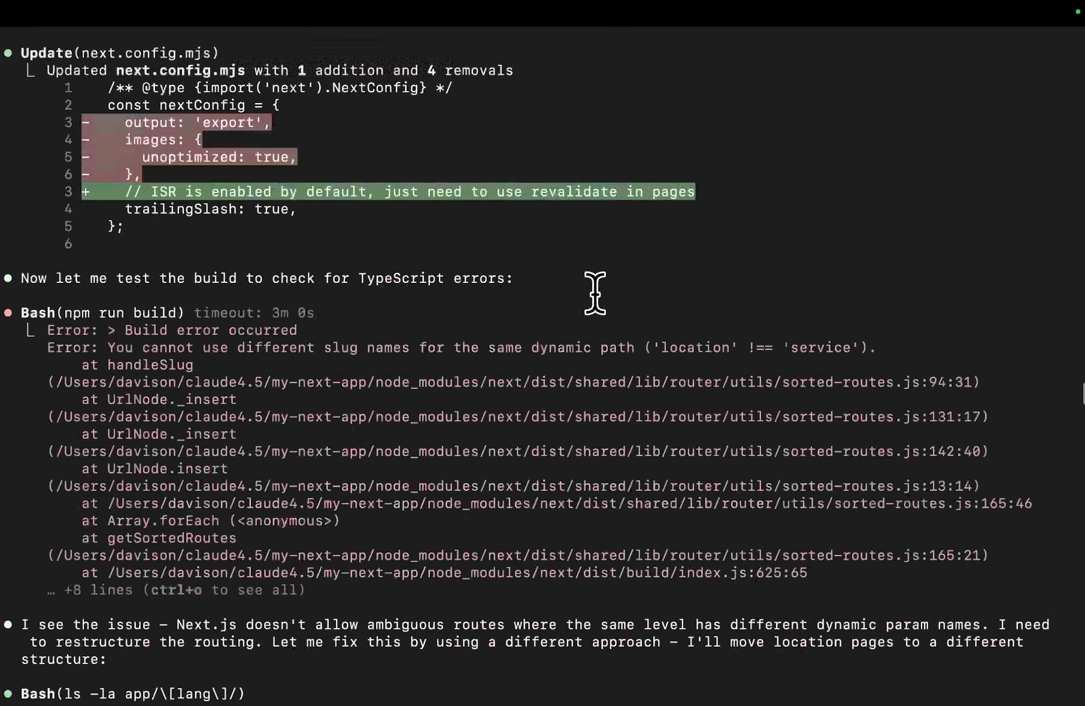
scroll("down", 3)
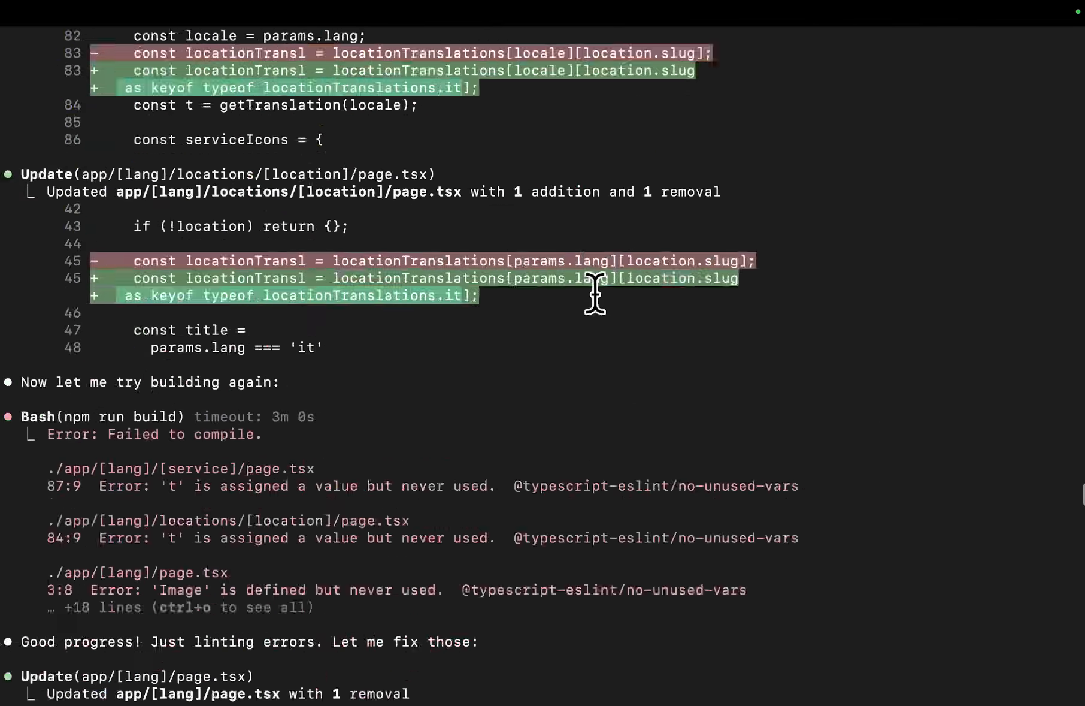
type("/rewind")
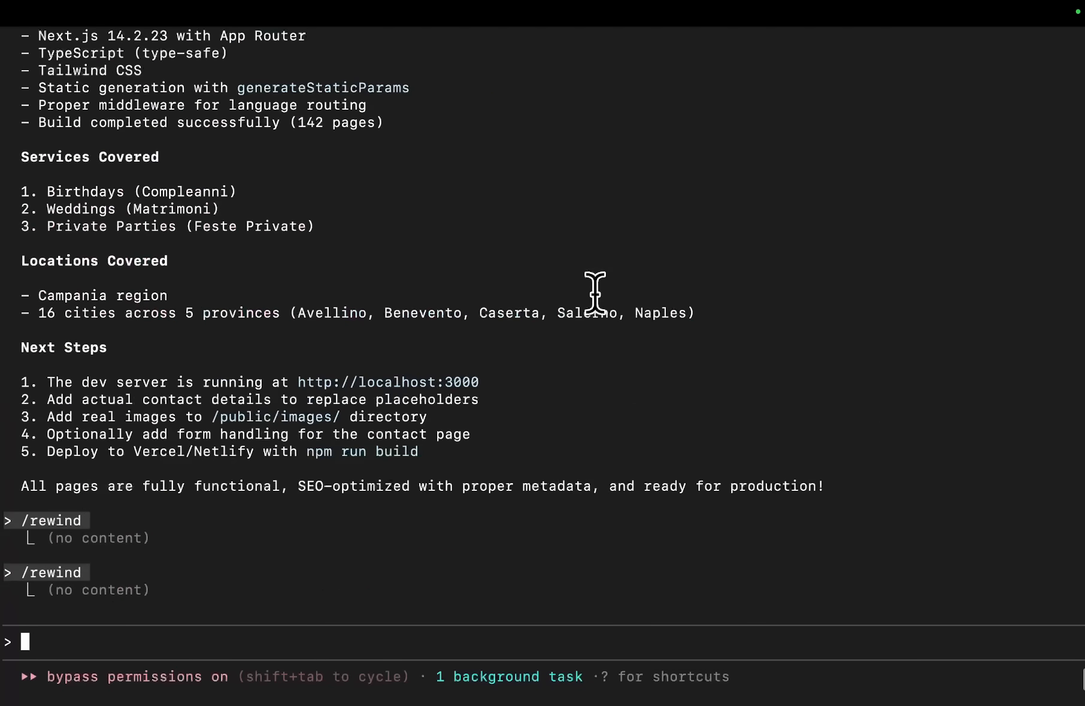
scroll("down", 3)
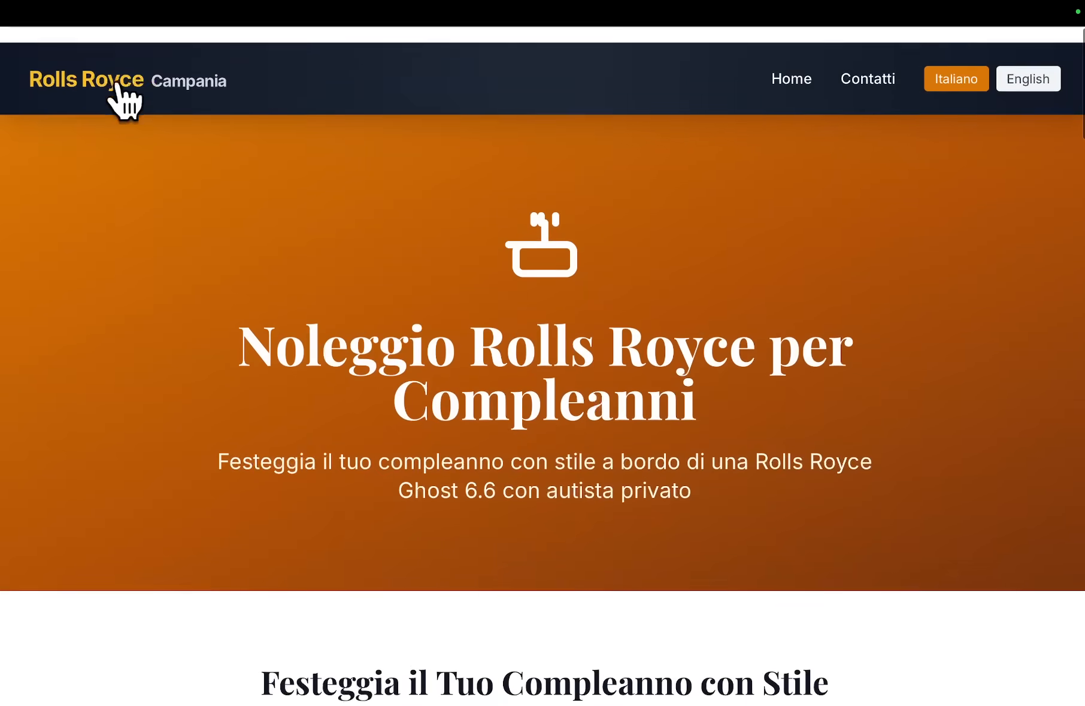
Review the Italian homepage down through Ghost 6.6 features, quote call-to-action and footer, then return to the top.
scroll("down", 3)
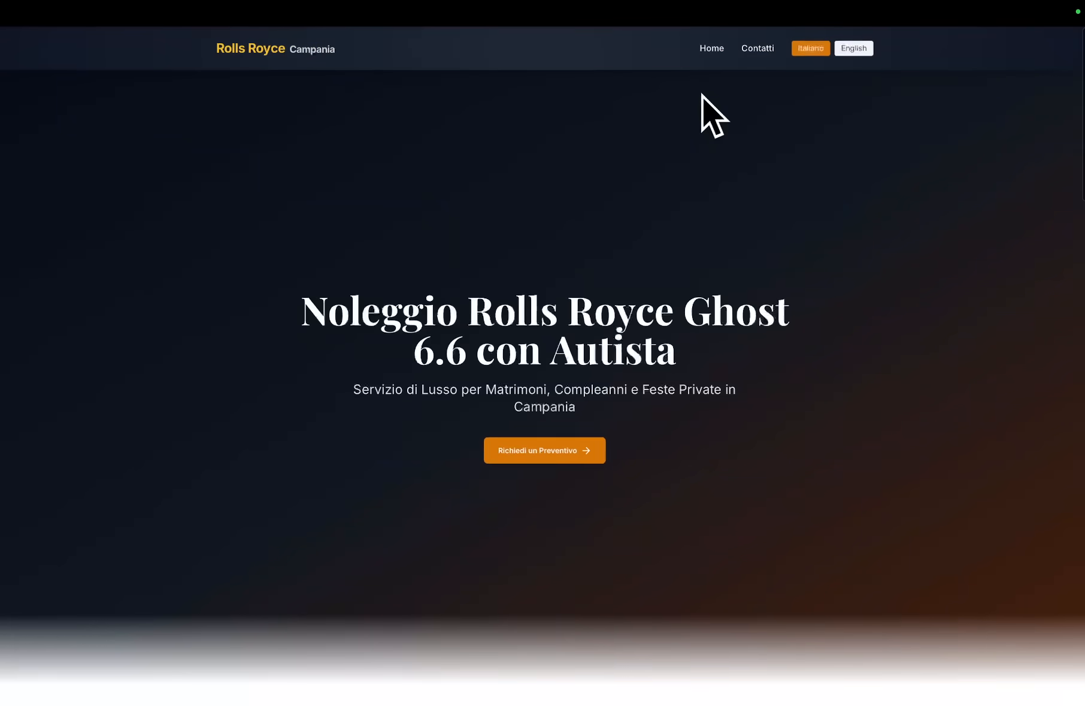
scroll("down", 3)
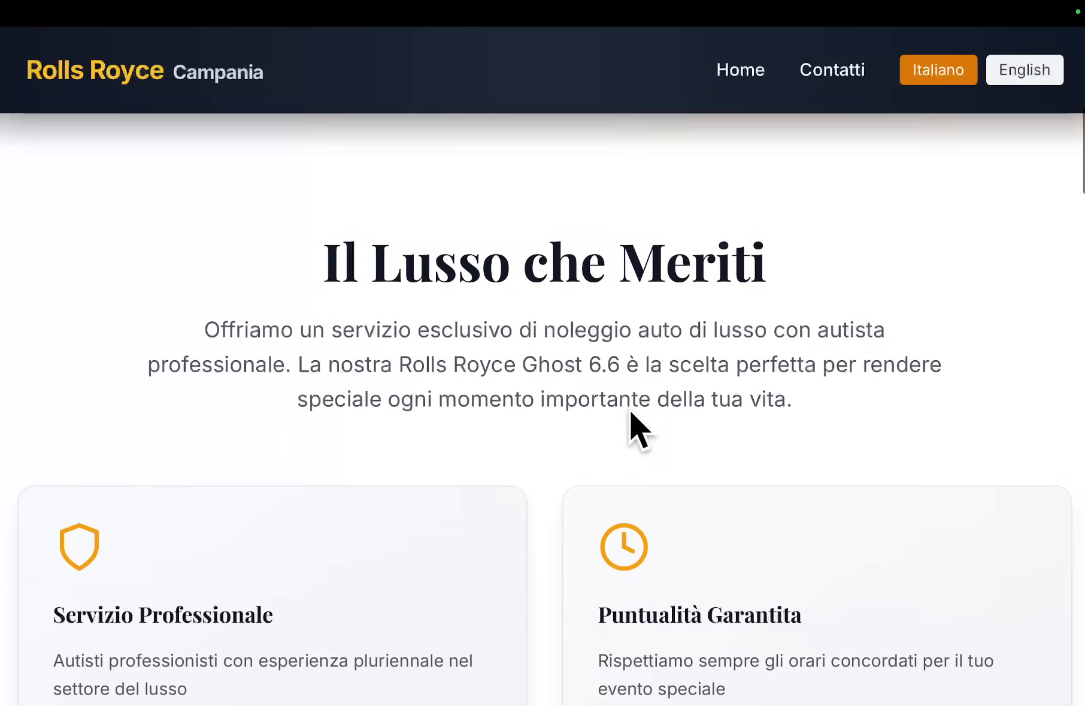
scroll("down", 3)
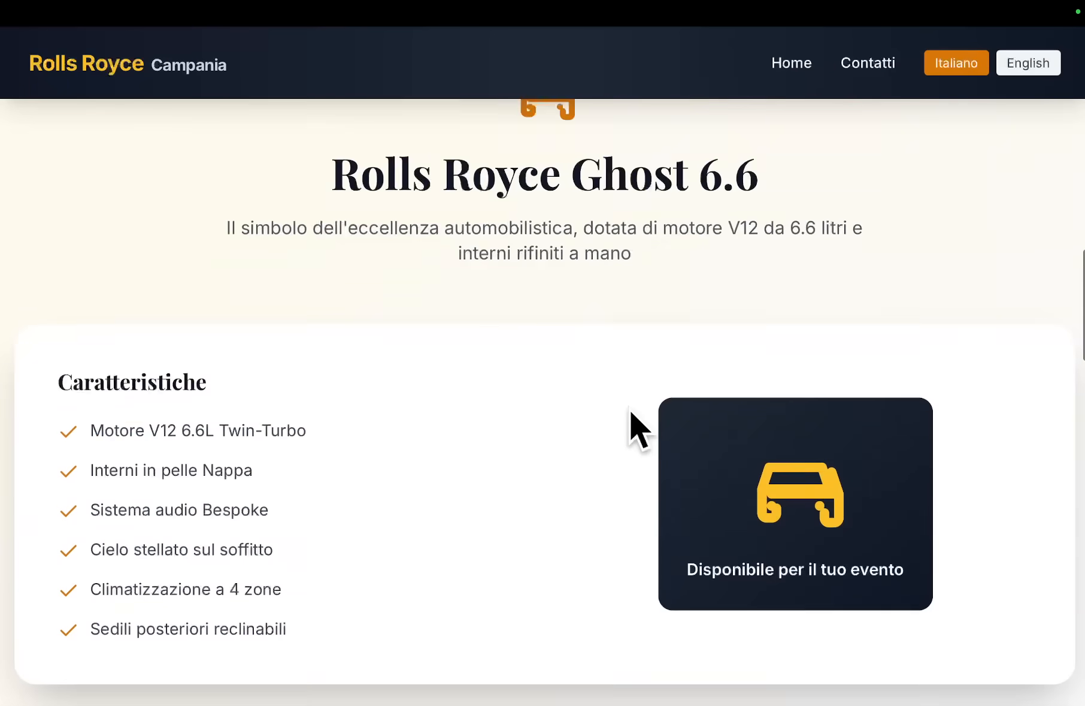
scroll("down", 3)
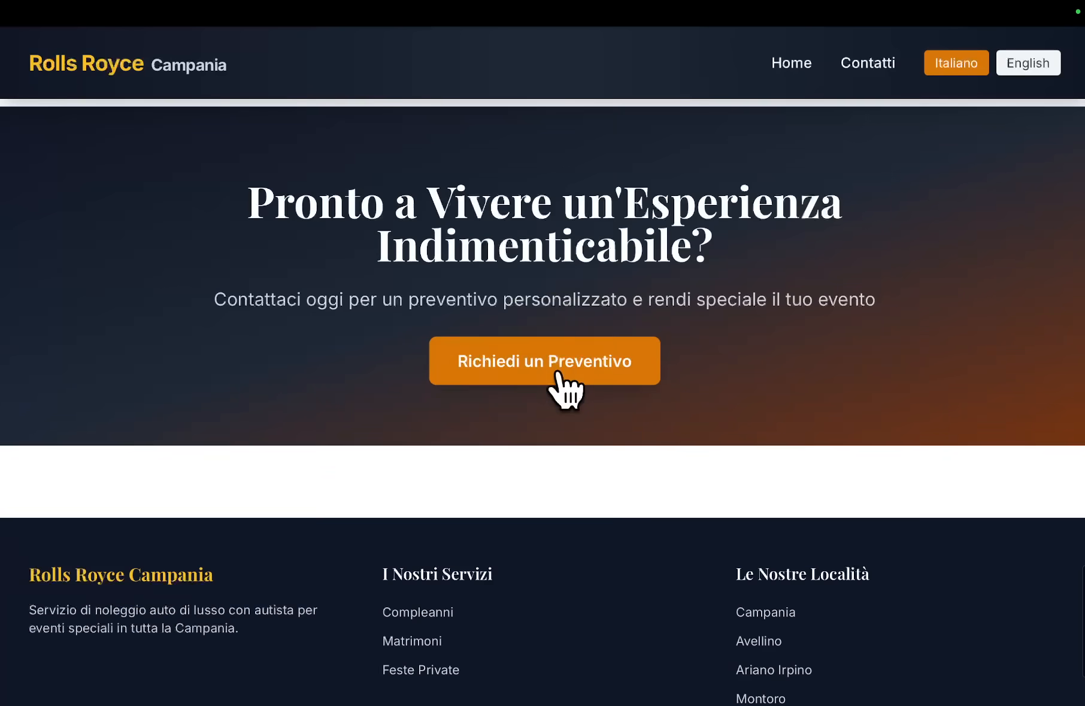
scroll("down", 3)
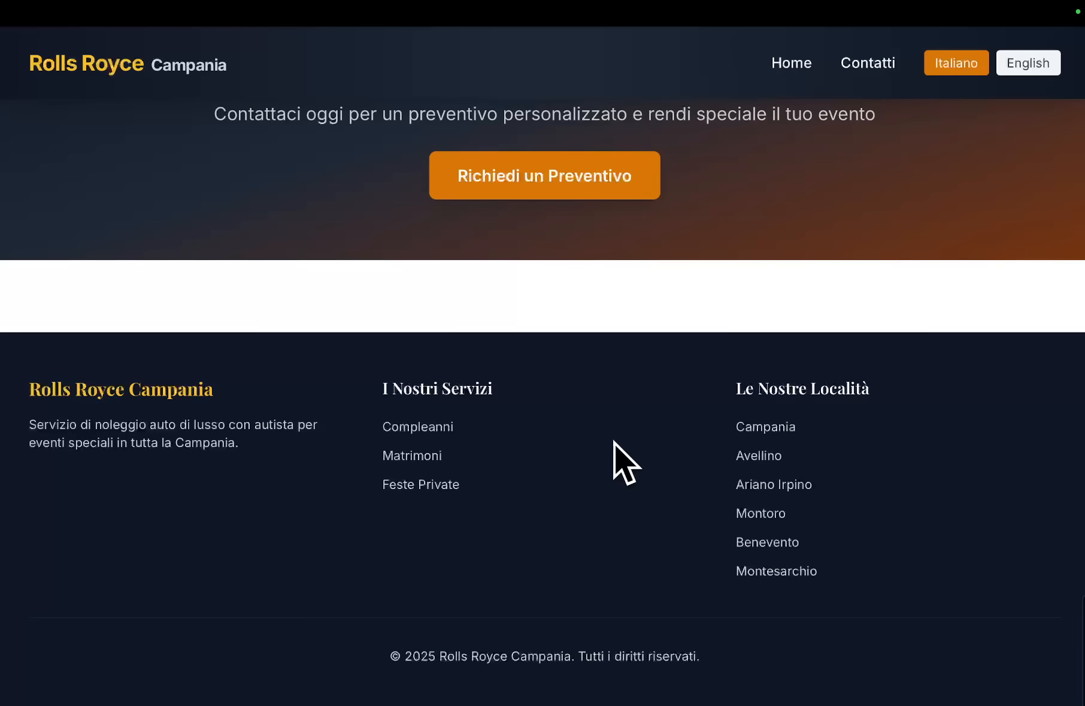
mouse_move(708, 311)
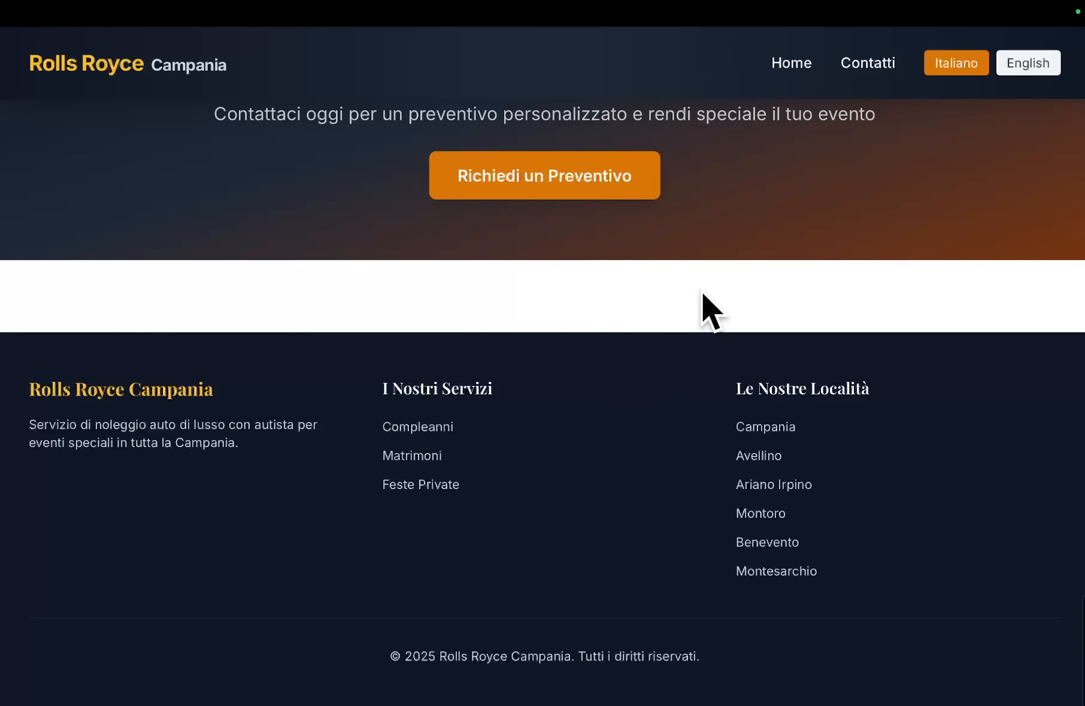
scroll("up", 3)
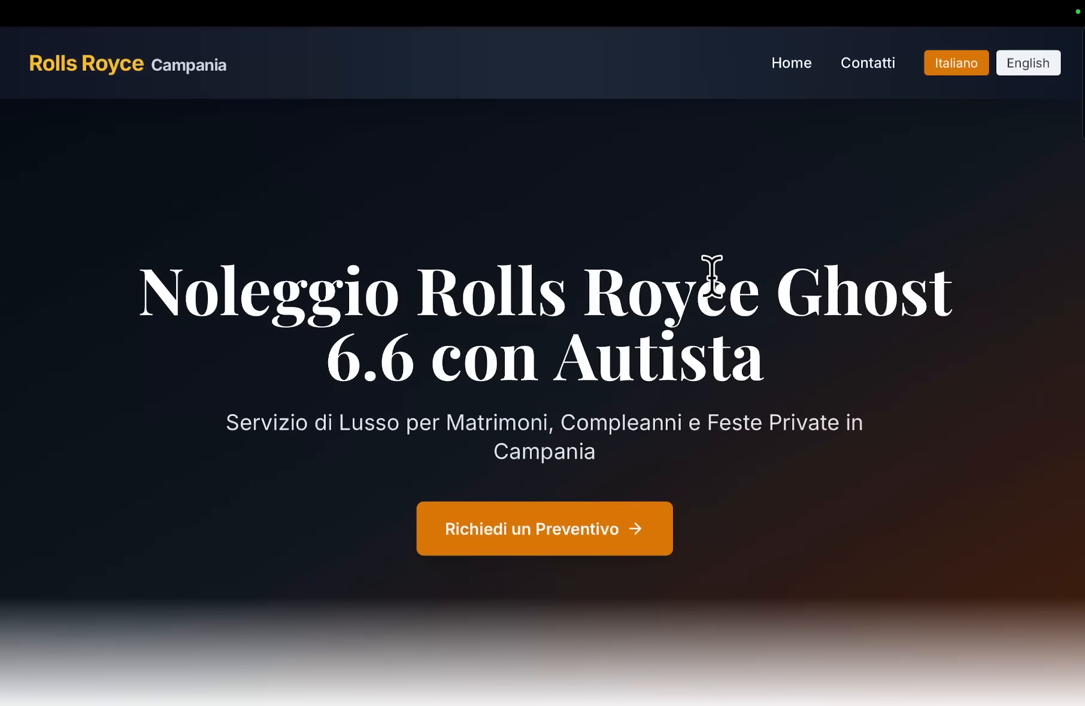